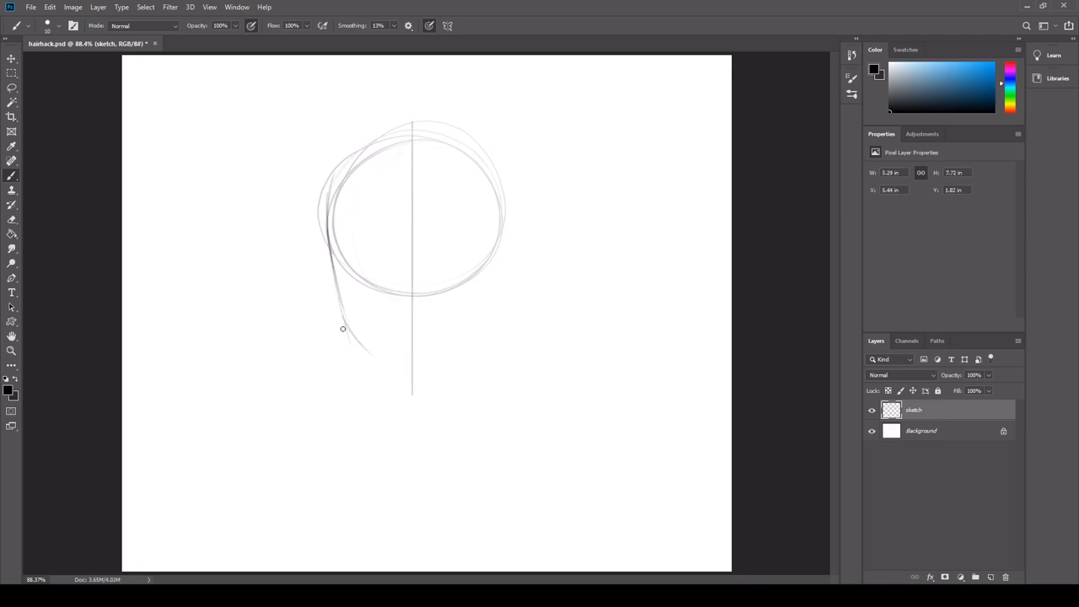
Step: Sketch the jawline, ears with horizontal facial guidelines, and the neck and shoulders under the head circle
left_click_drag(342, 329, 510, 249)
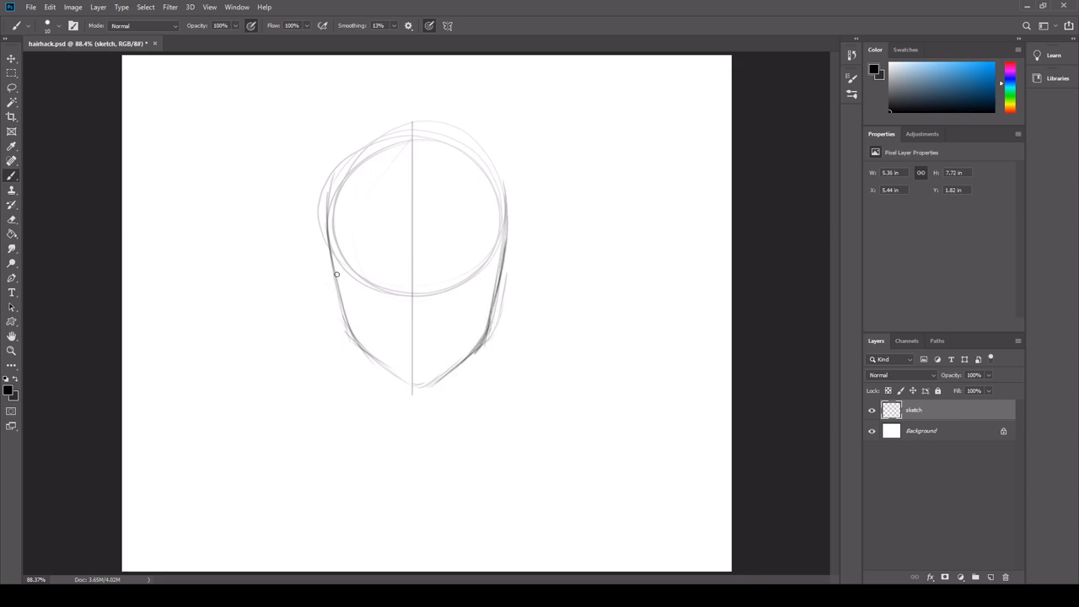
left_click_drag(337, 273, 506, 274)
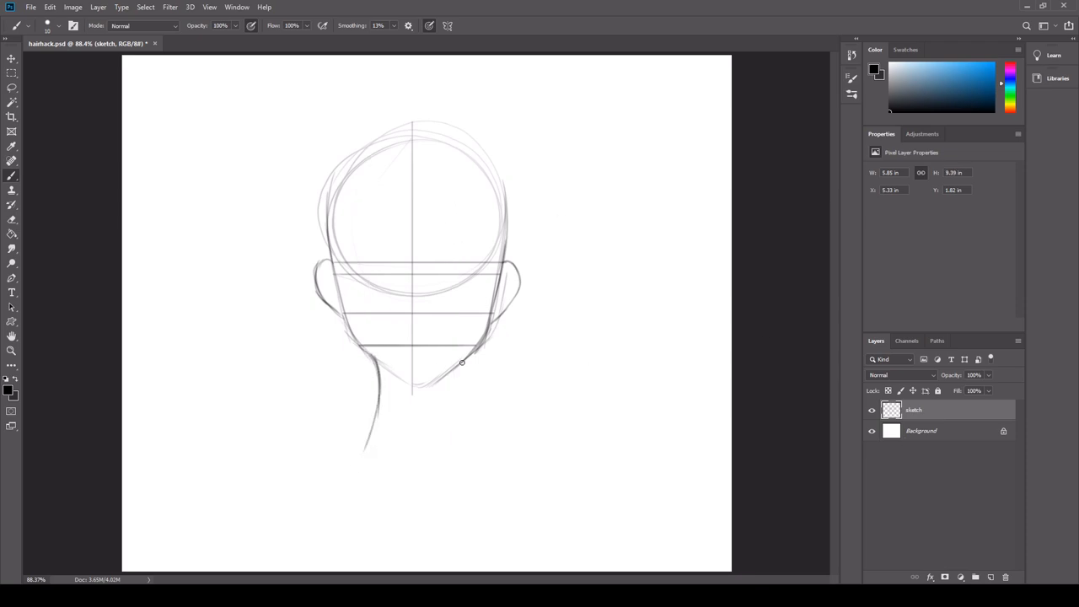
left_click_drag(462, 364, 436, 541)
type("hair")
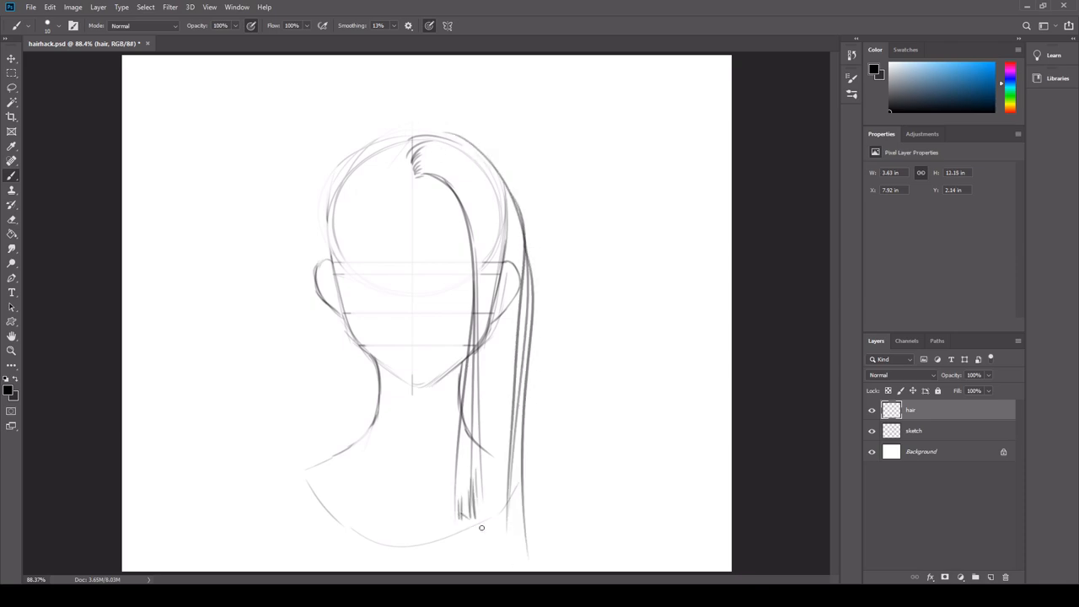
Step: Paint long straight hair strands falling down the right side, including strands near the parting
left_click_drag(482, 526, 506, 514)
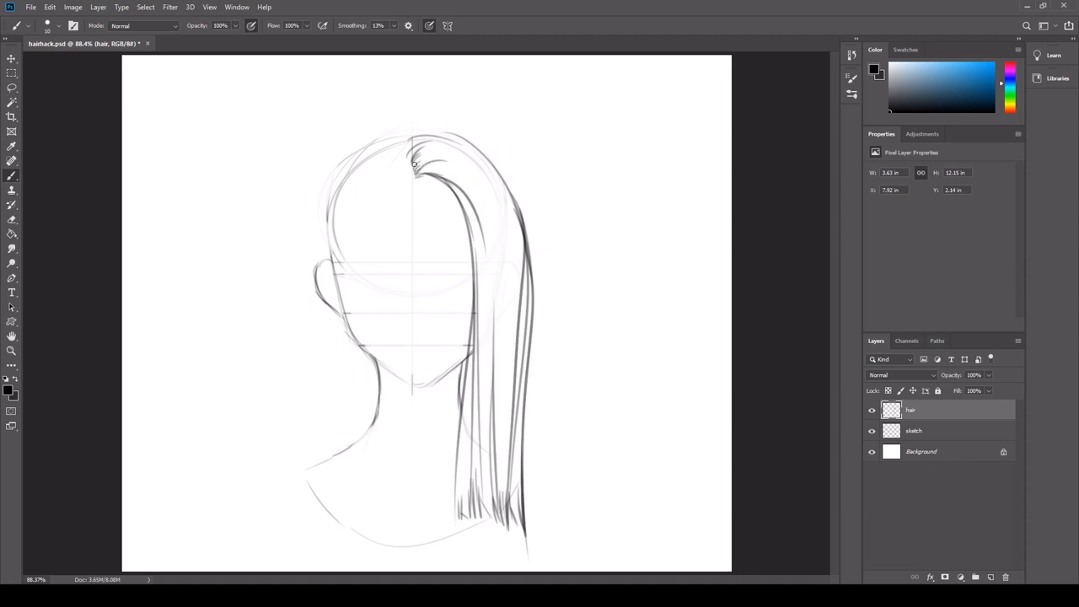
left_click_drag(413, 160, 483, 158)
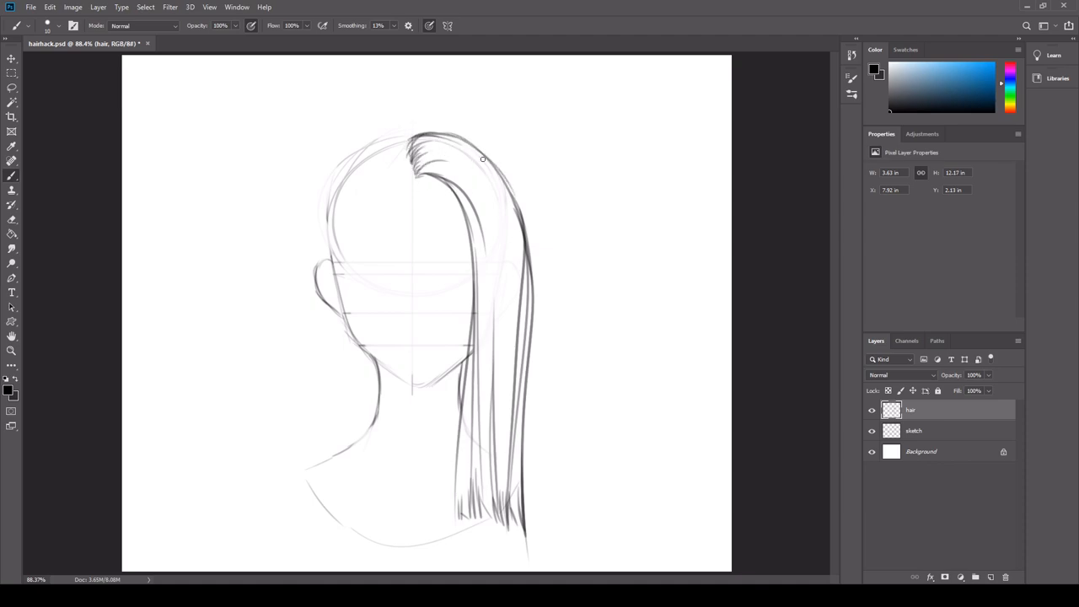
left_click_drag(482, 158, 533, 509)
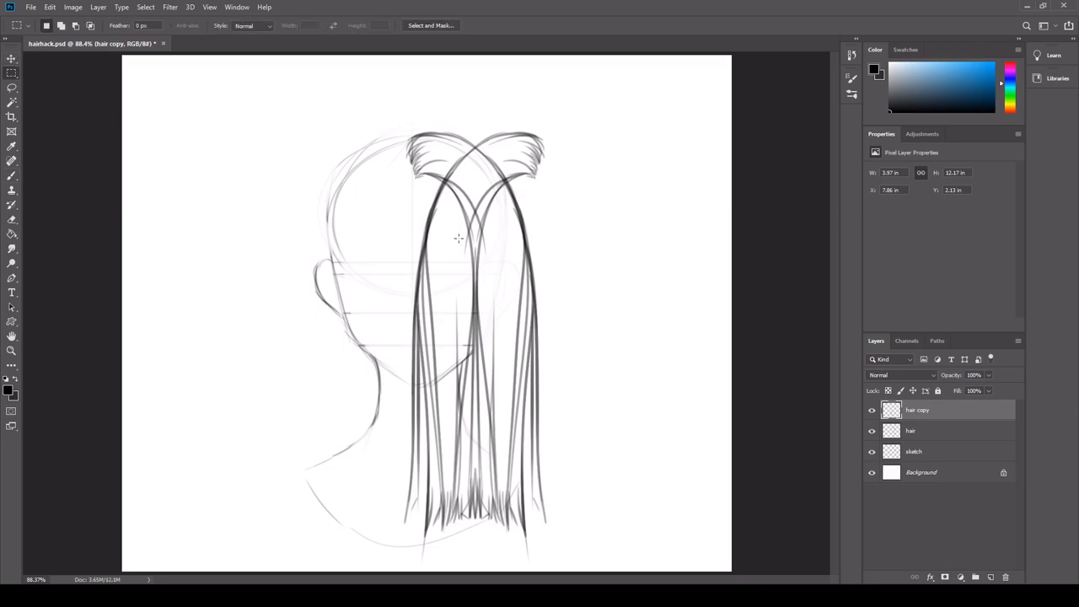
Step: Flip the duplicated hair onto the left side and redraw the centre parting over both halves
left_click(12, 57)
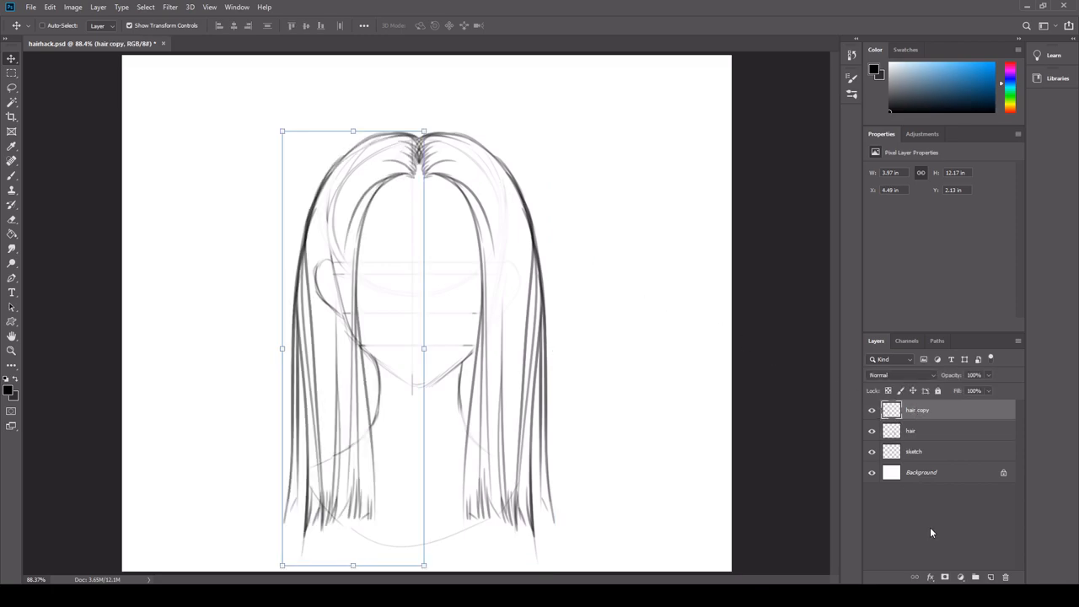
left_click(435, 152)
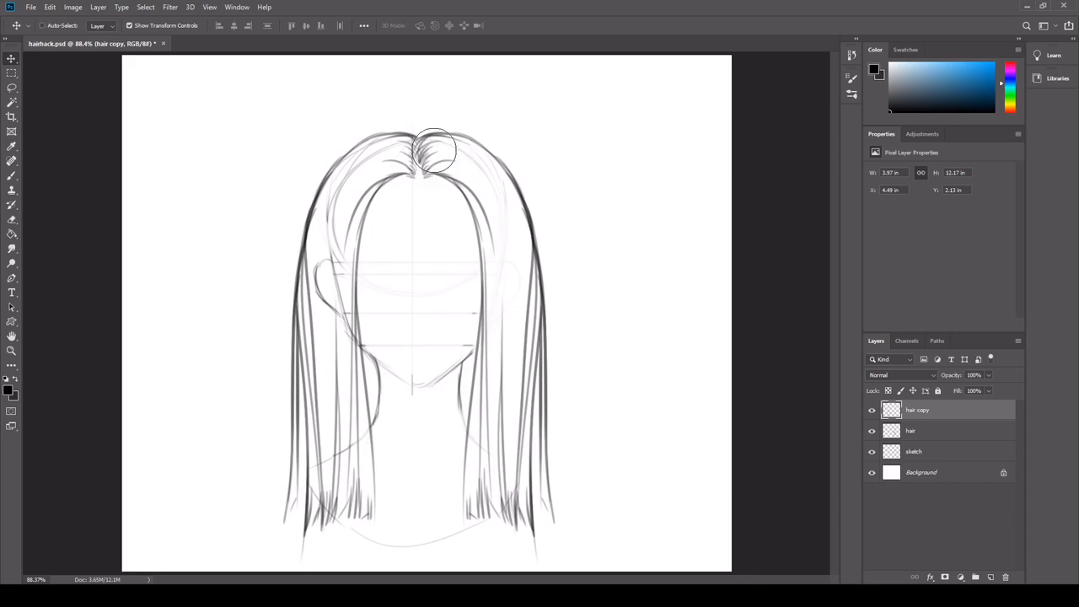
left_click_drag(435, 150, 644, 411)
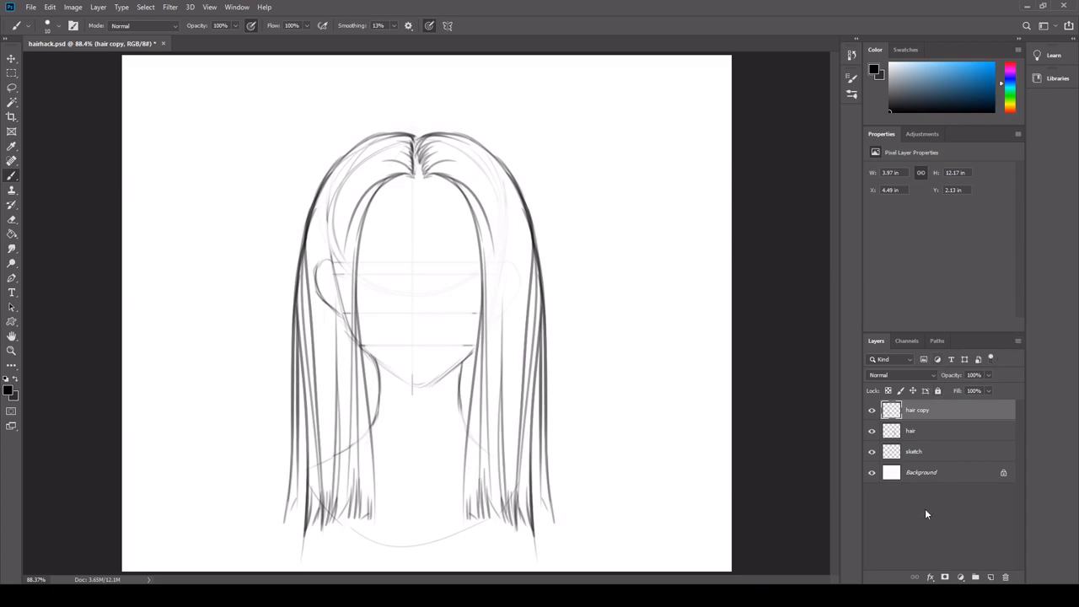
mouse_move(930, 509)
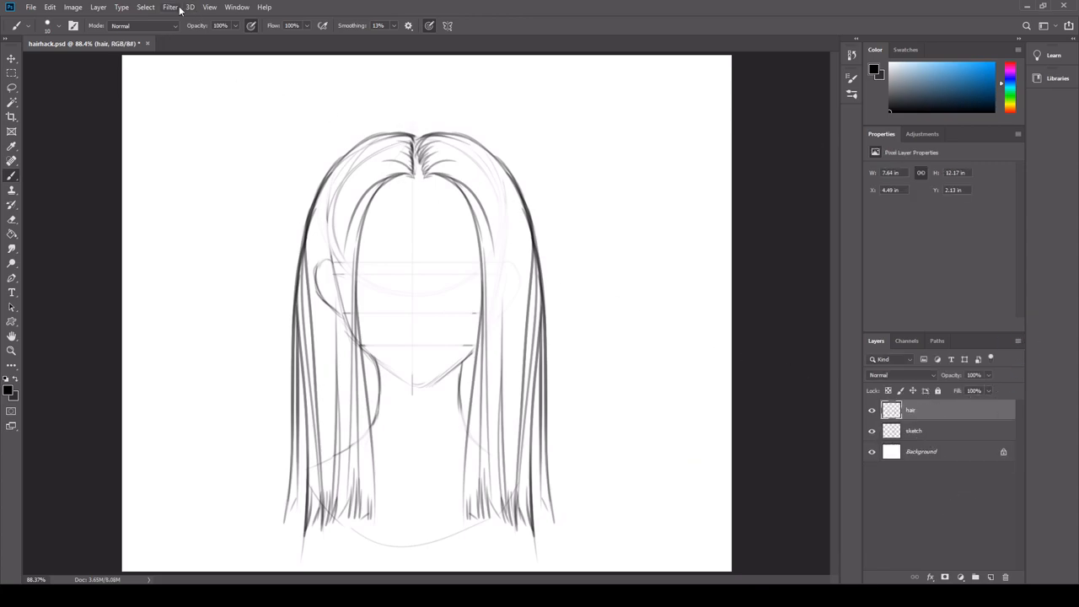
Step: Apply the Wave distortion filter to the merged hair layer
left_click(168, 7)
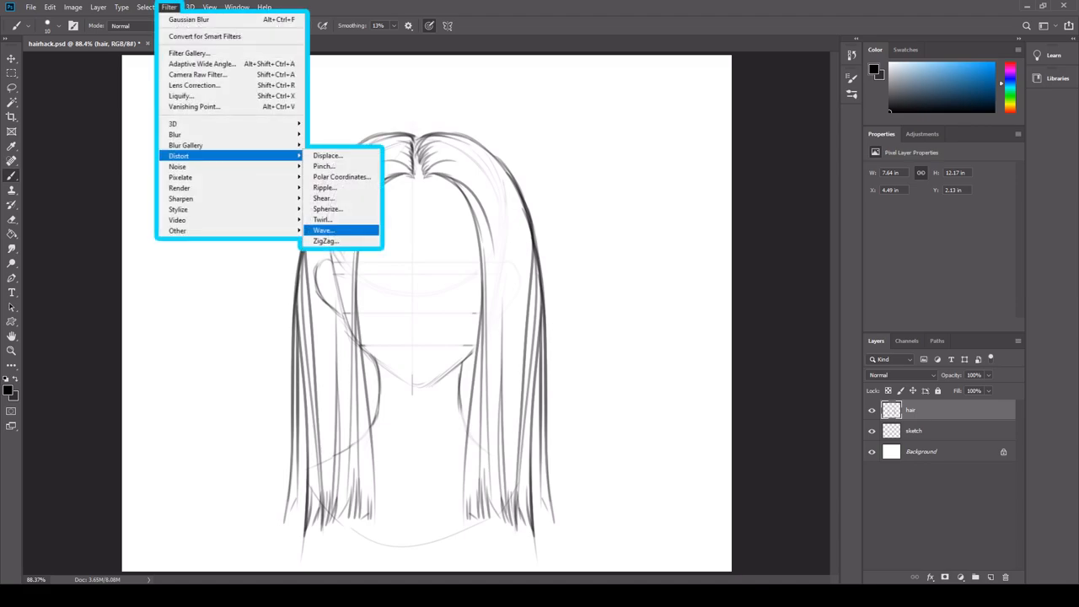
mouse_move(598, 262)
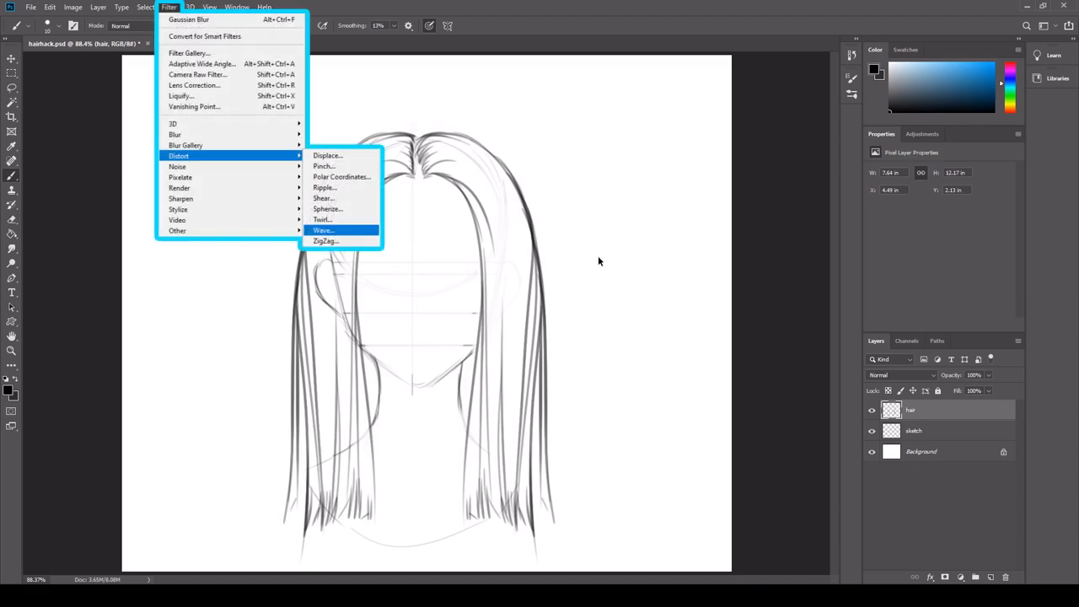
left_click(323, 230)
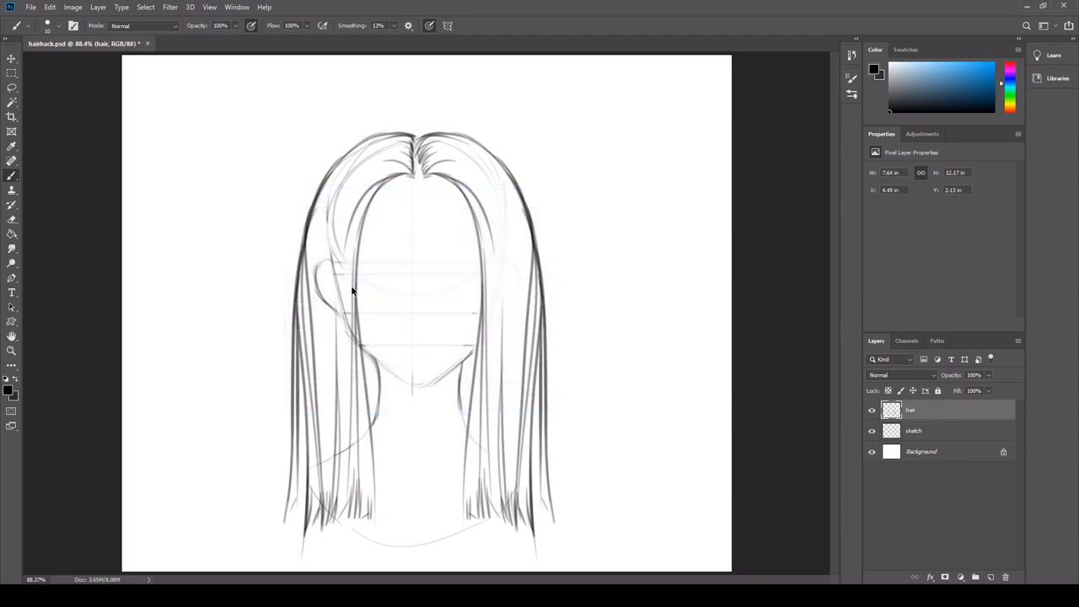
mouse_move(358, 300)
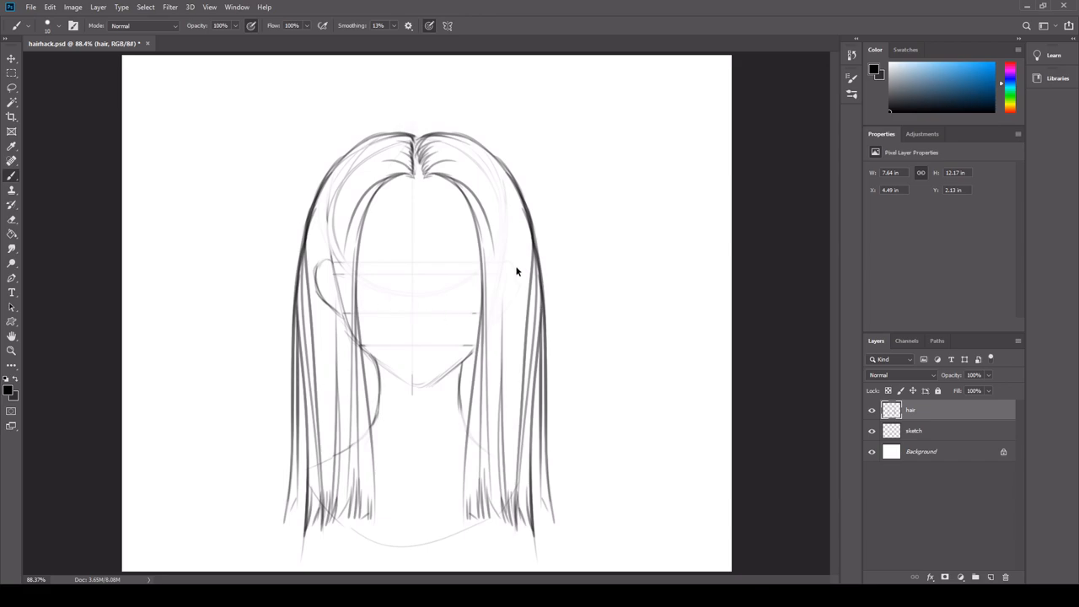
mouse_move(623, 189)
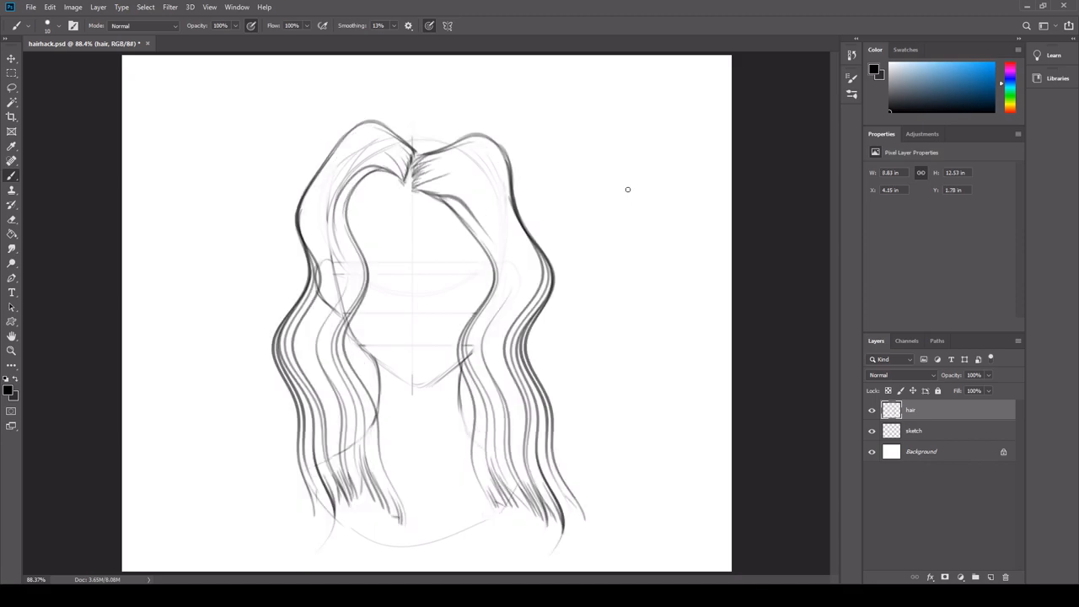
mouse_move(671, 236)
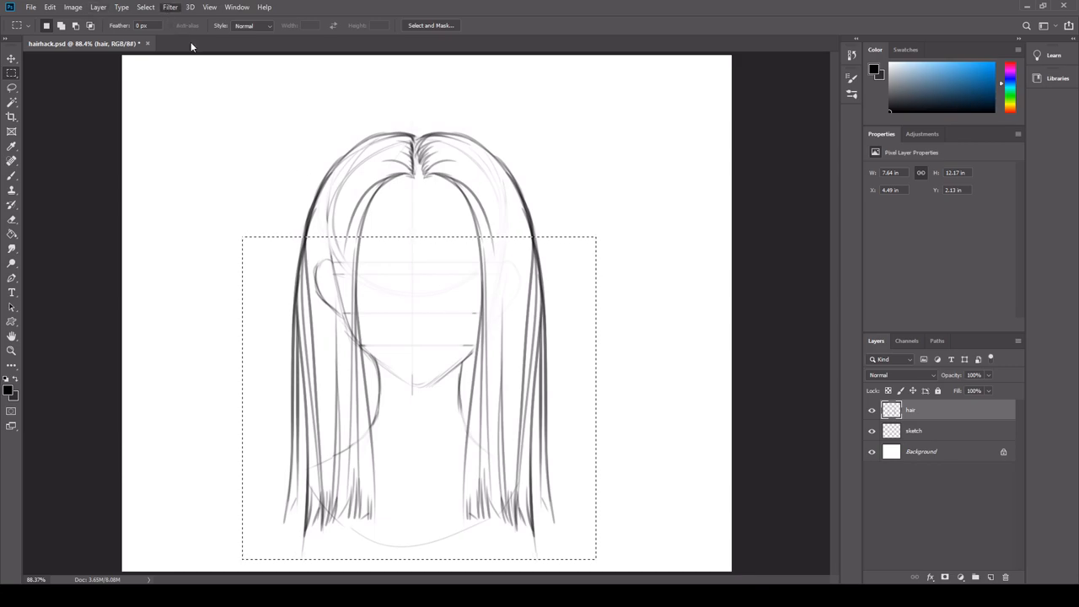
Step: Restore the straight hair strands and clear the rectangular selection
left_click(168, 7)
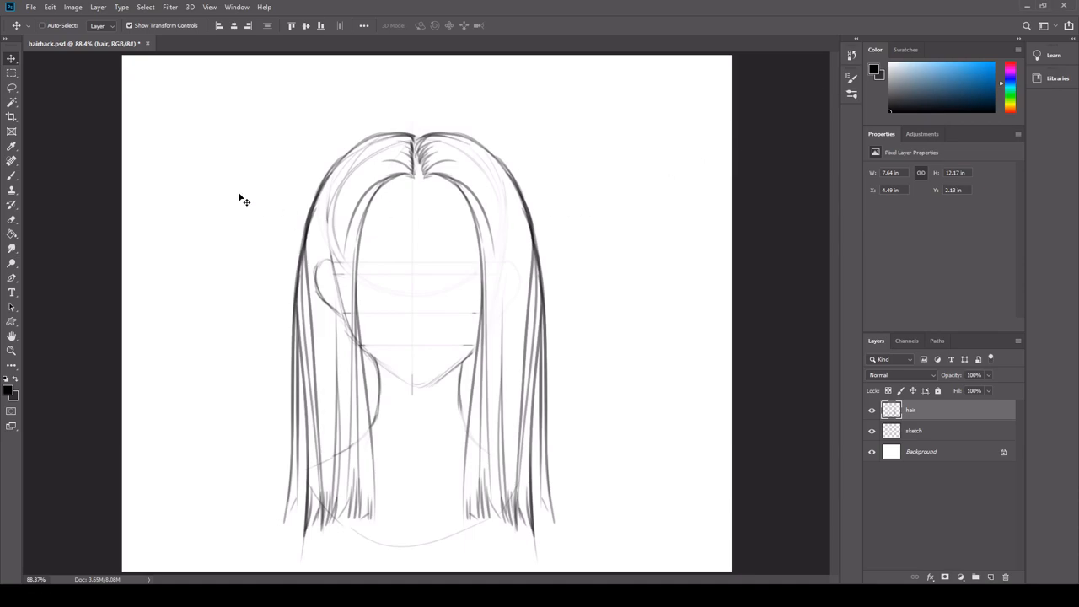
Step: Select the lower hair with a rectangular marquee and feather it by 150 pixels
left_click_drag(368, 437, 610, 550)
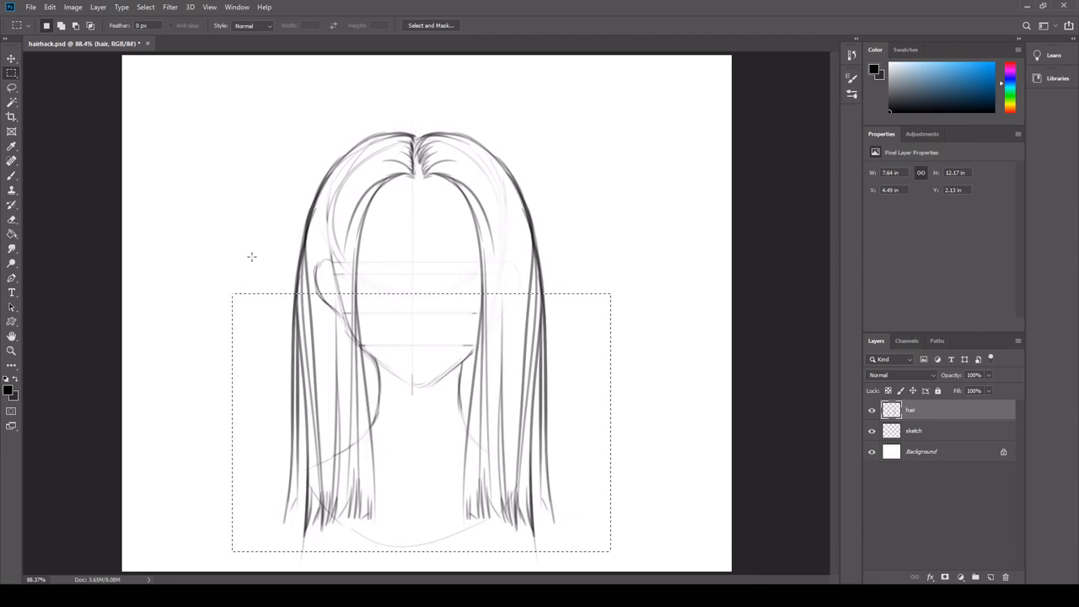
left_click(145, 7)
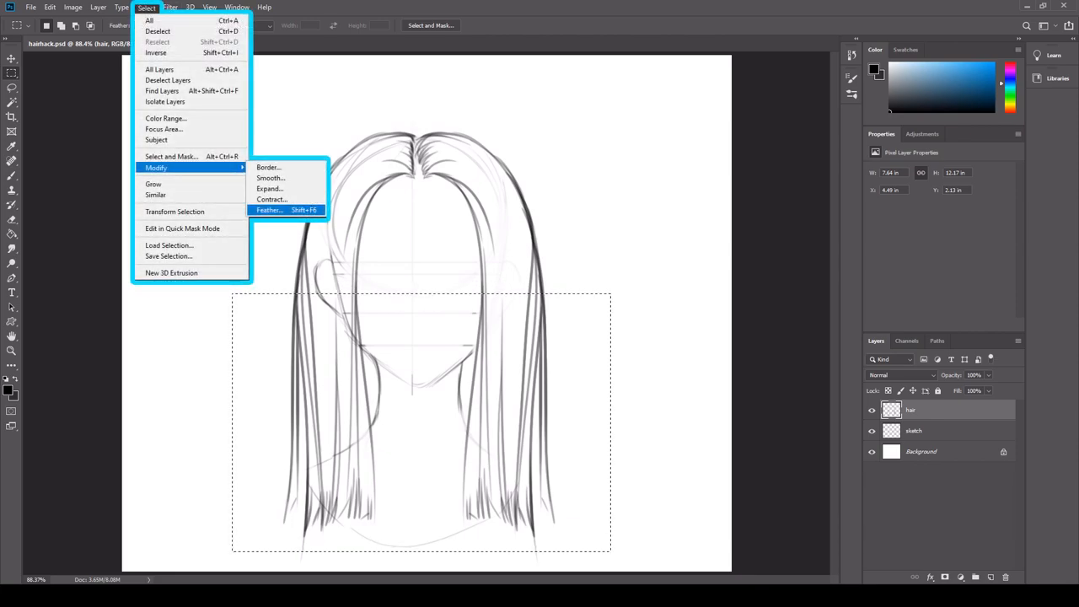
left_click(270, 209)
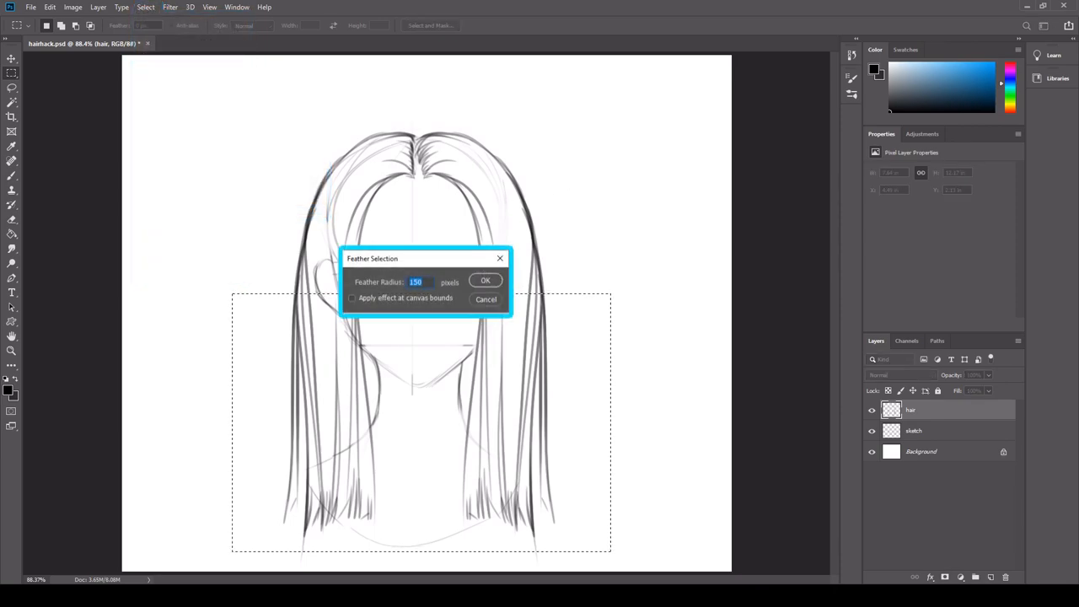
left_click(486, 279)
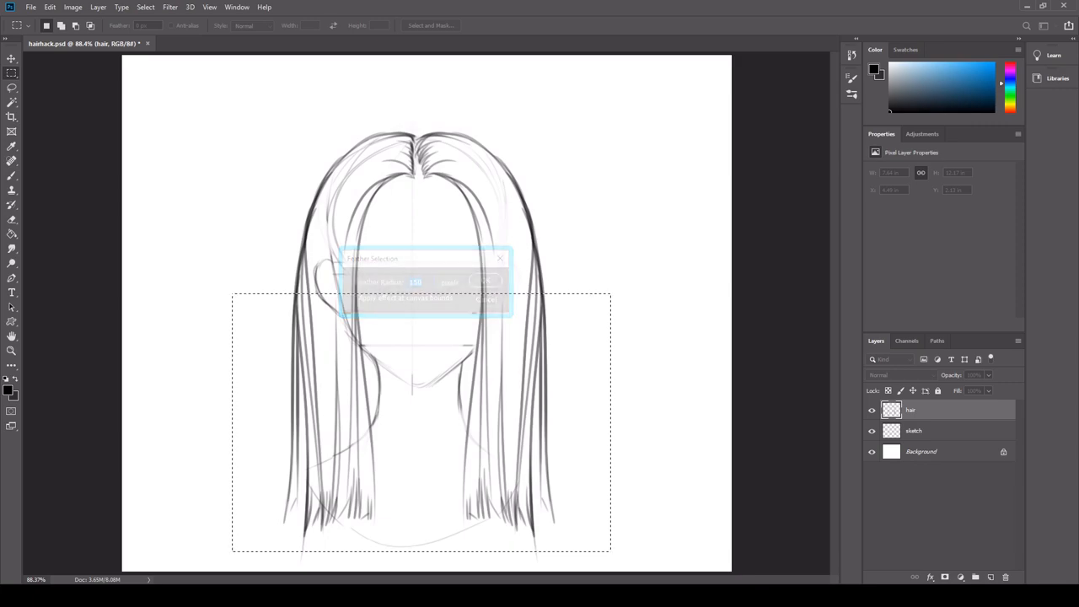
left_click(483, 280)
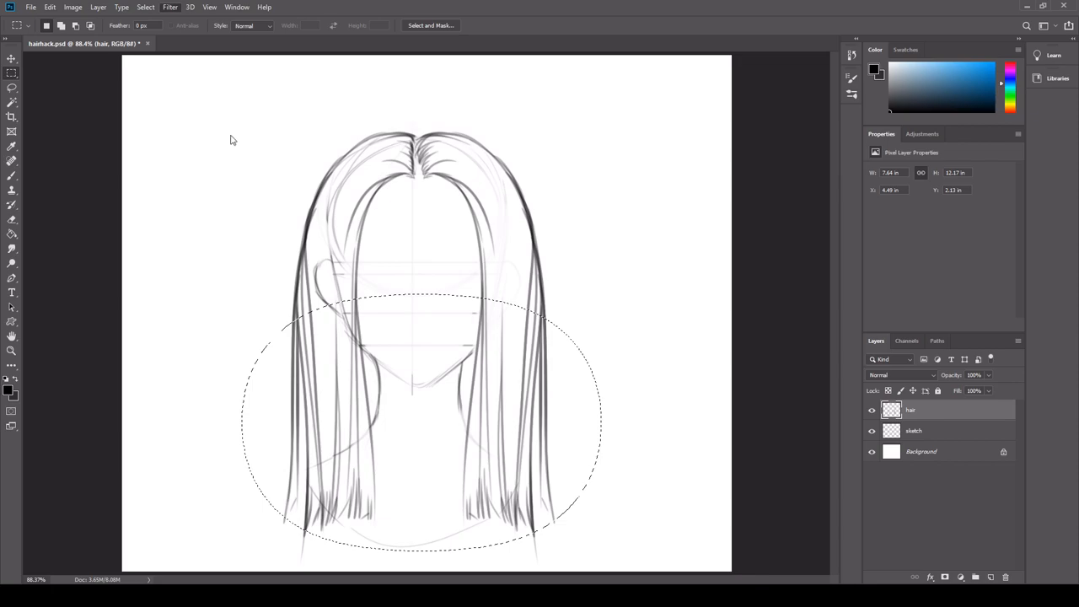
Step: Start the Wave distortion on the feathered lower hair, then cancel and deselect
left_click(169, 7)
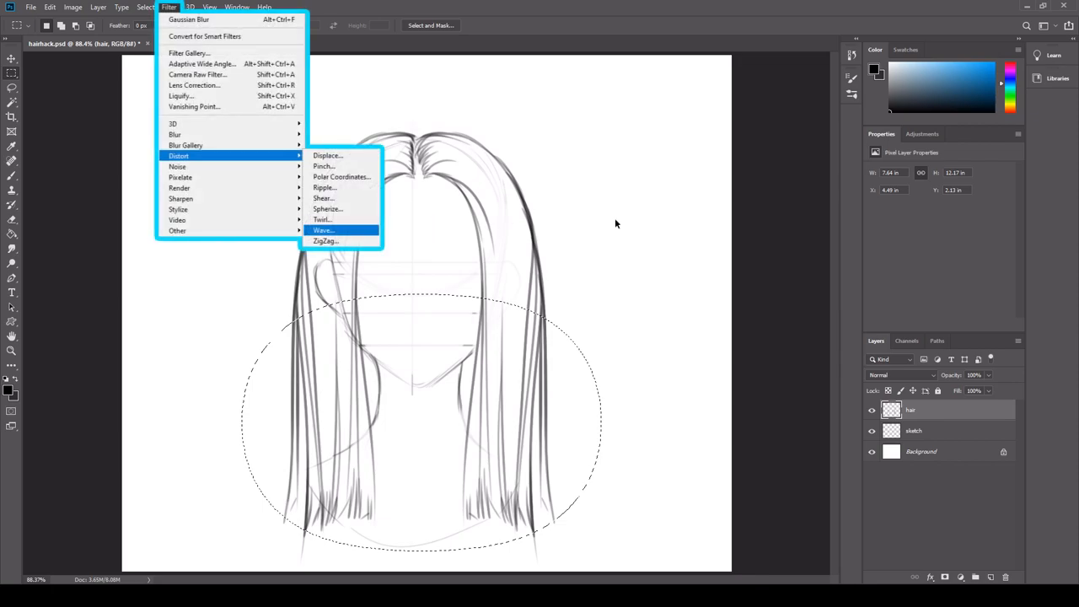
left_click(324, 229)
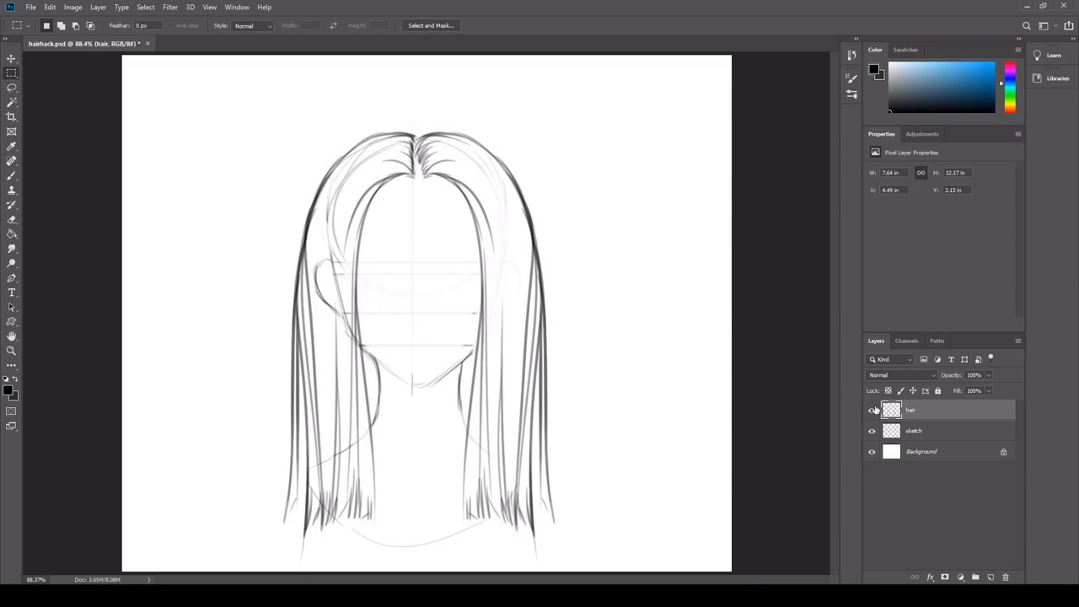
Step: Paint the hair blue on a new layer under the sketch, then green over the lower hair for a fade
left_click(921, 452)
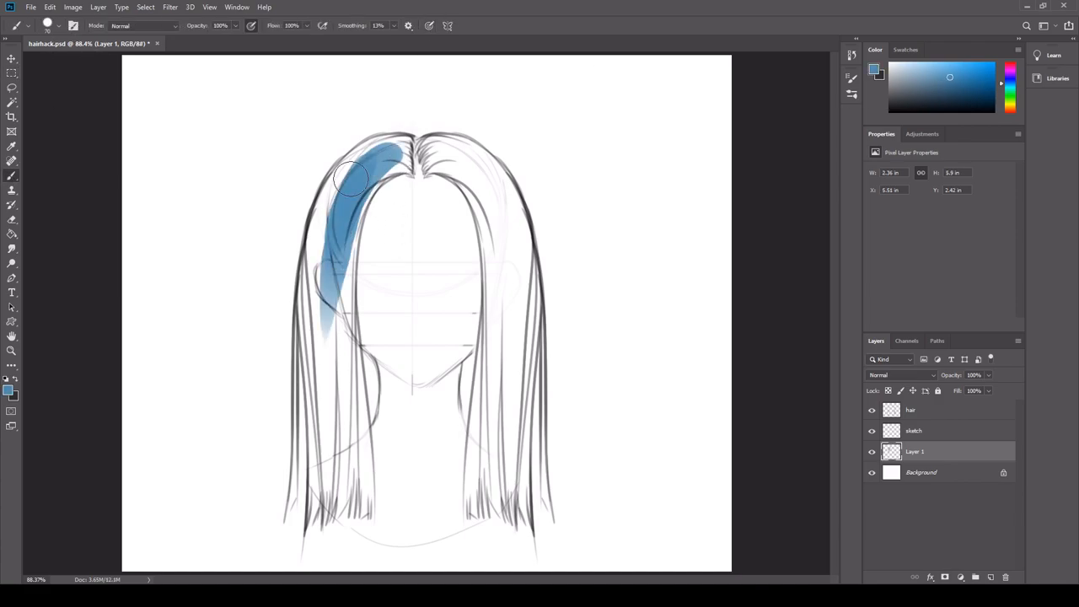
left_click_drag(351, 177, 340, 464)
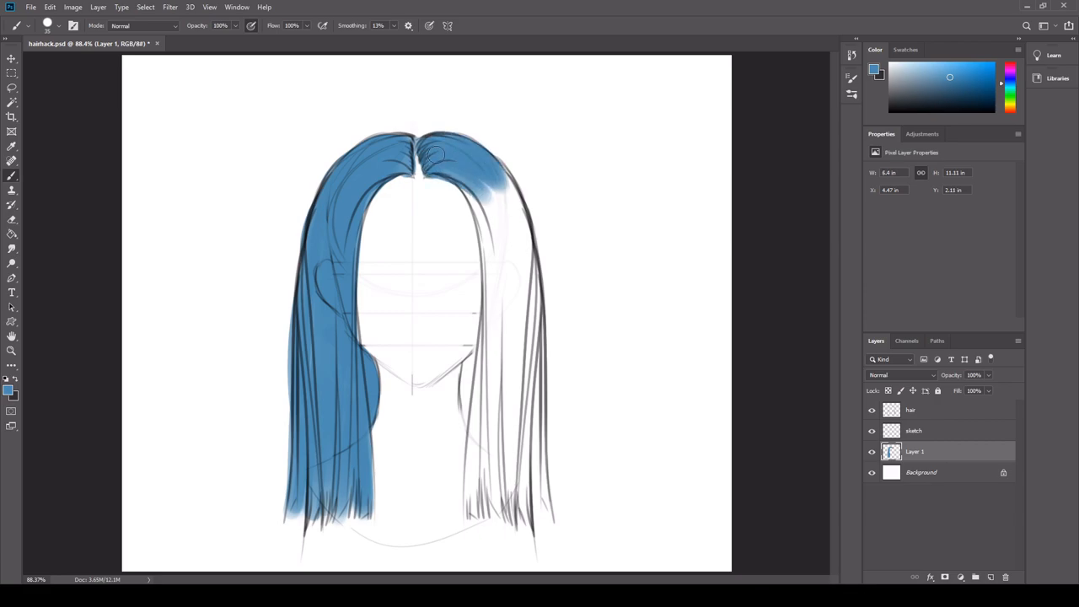
left_click_drag(435, 155, 474, 469)
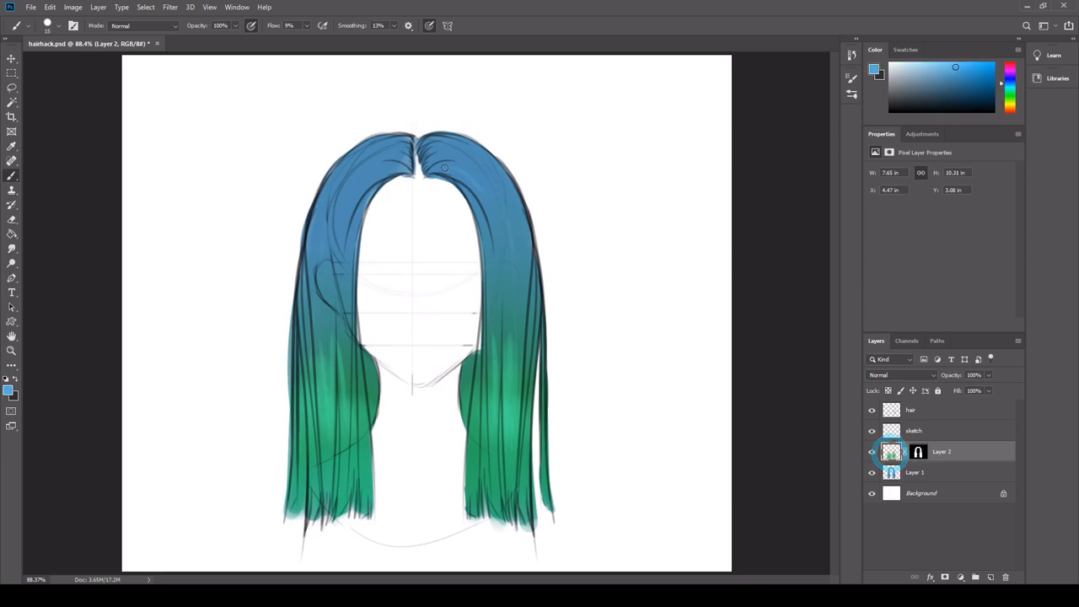
left_click_drag(445, 167, 378, 172)
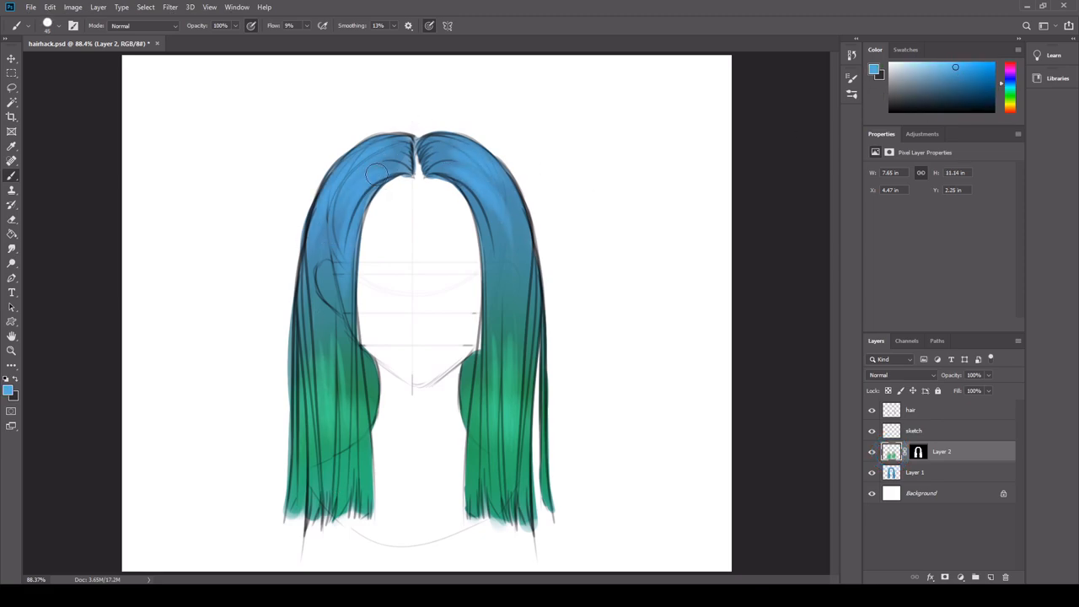
left_click(914, 472)
type("HairGroup")
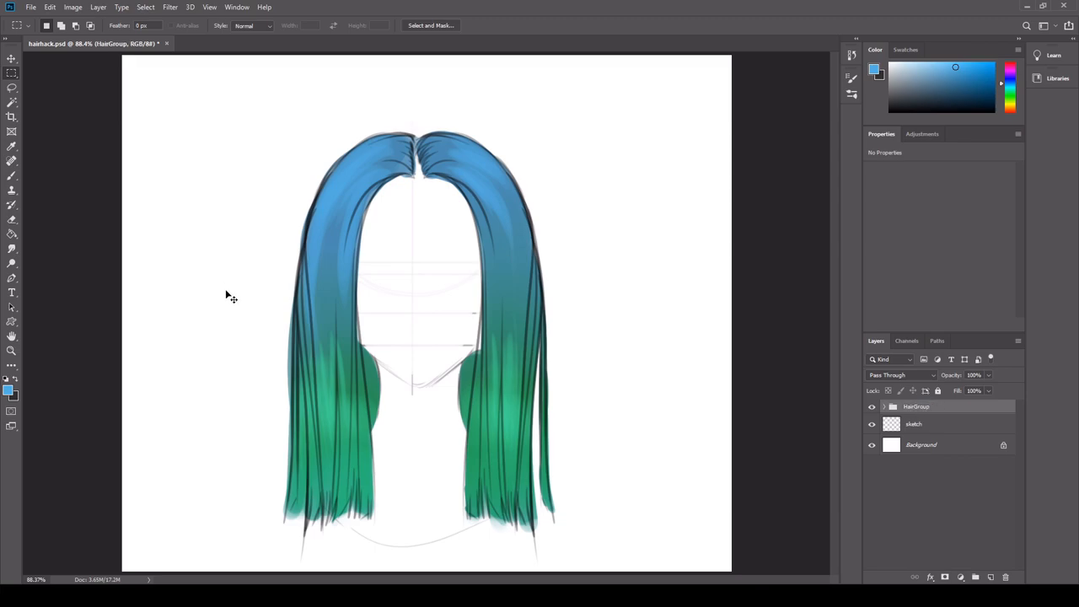
Step: Select the lower half of the hair and feather the selection edges
left_click_drag(220, 271, 624, 563)
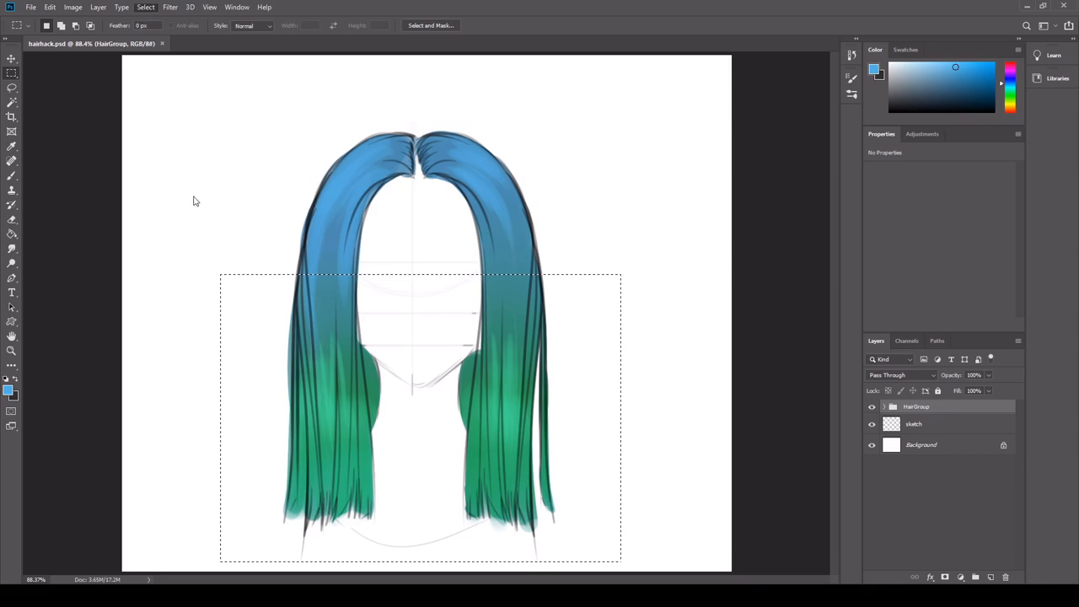
mouse_move(218, 172)
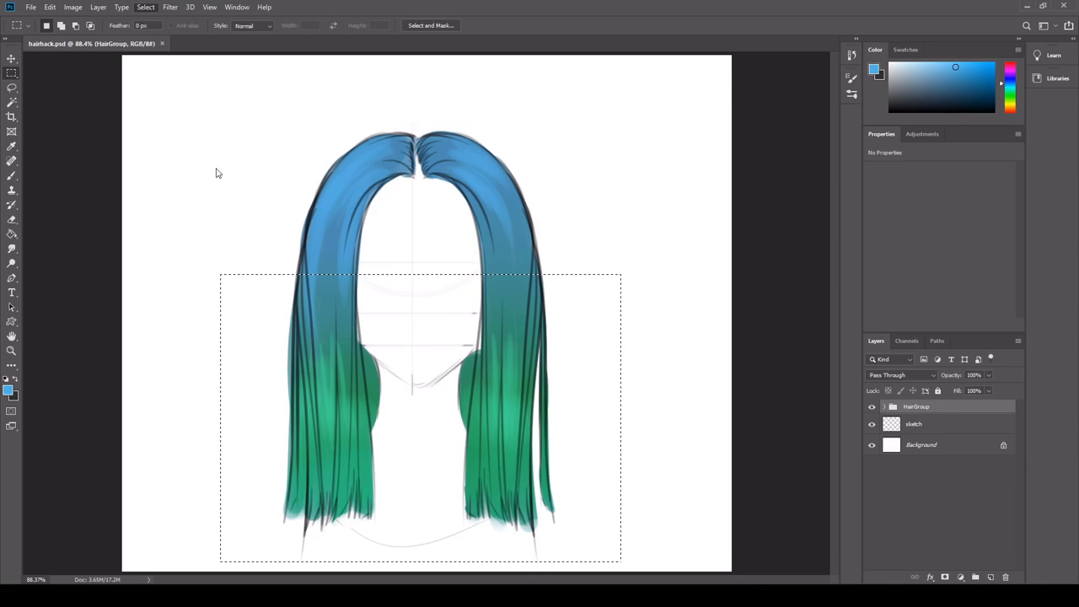
left_click(145, 7)
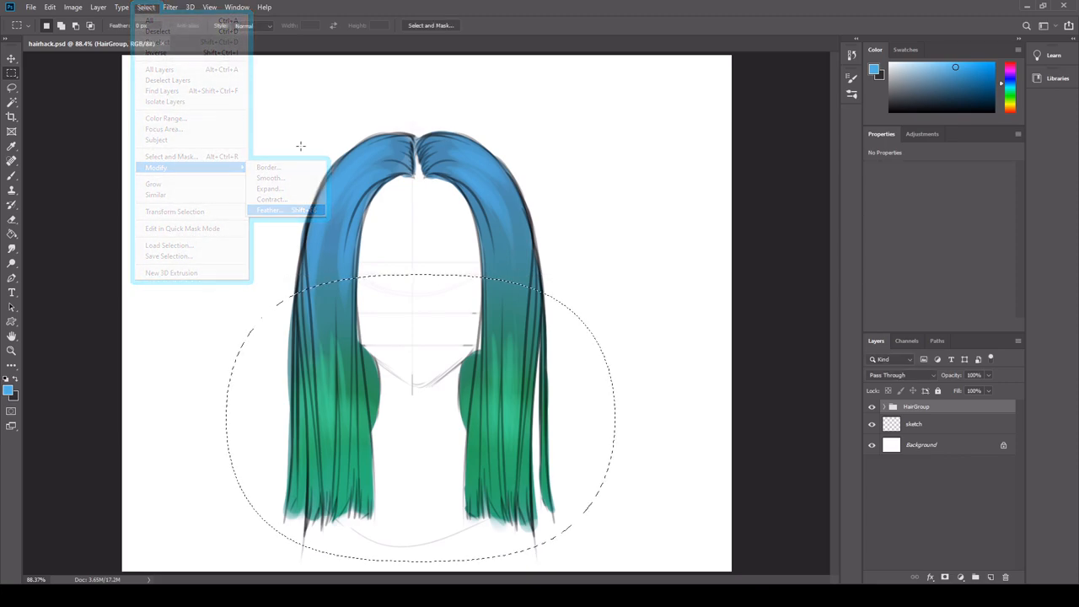
left_click(268, 209)
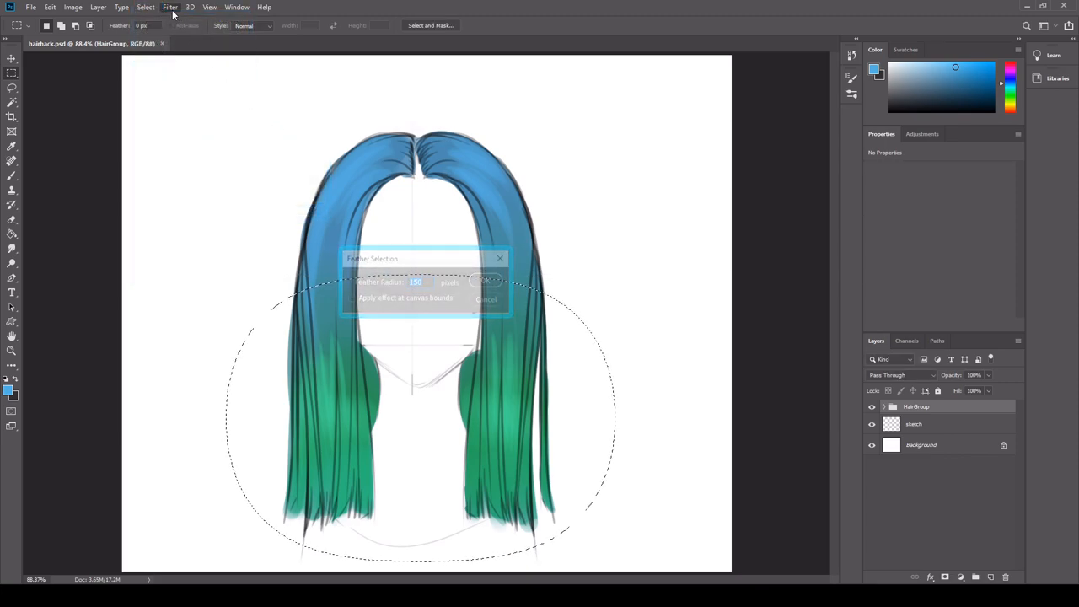
left_click(486, 282)
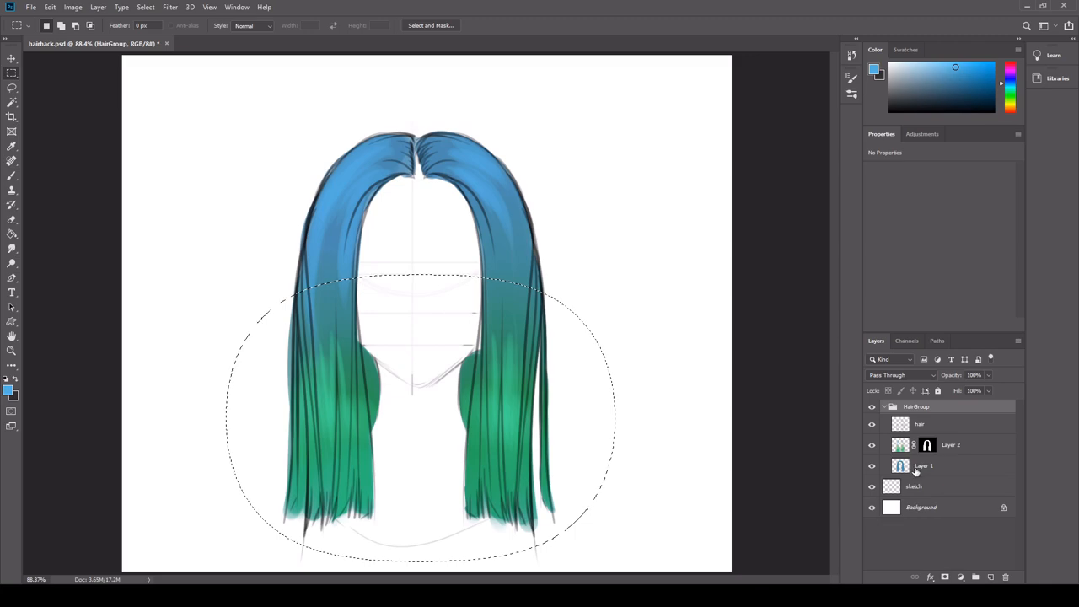
Step: Expand the hair group and target its colour layer, Layer 1, for the wave distortion
left_click(921, 424)
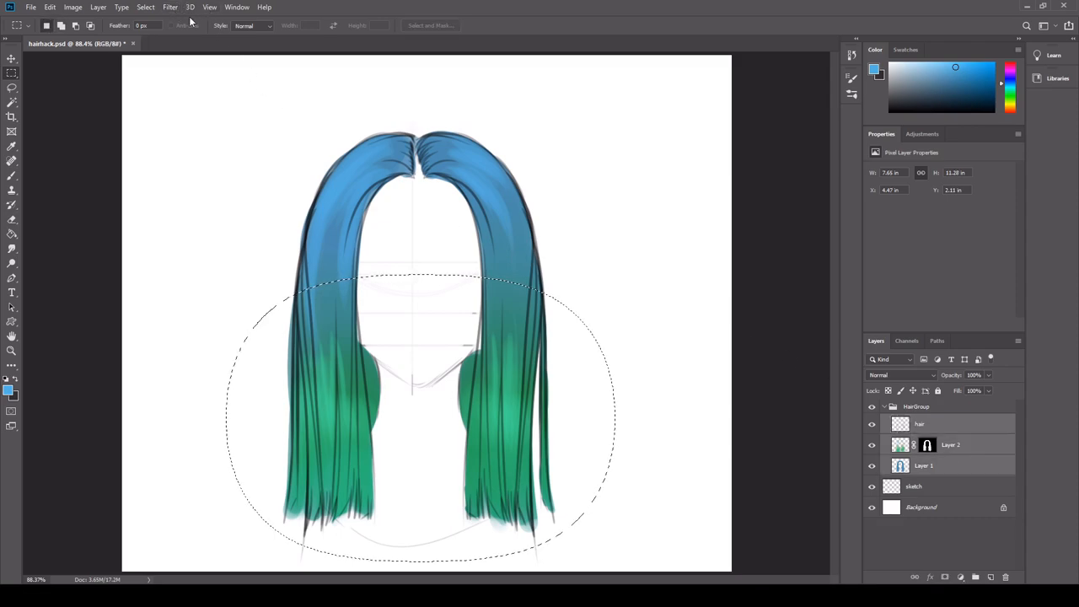
left_click(924, 465)
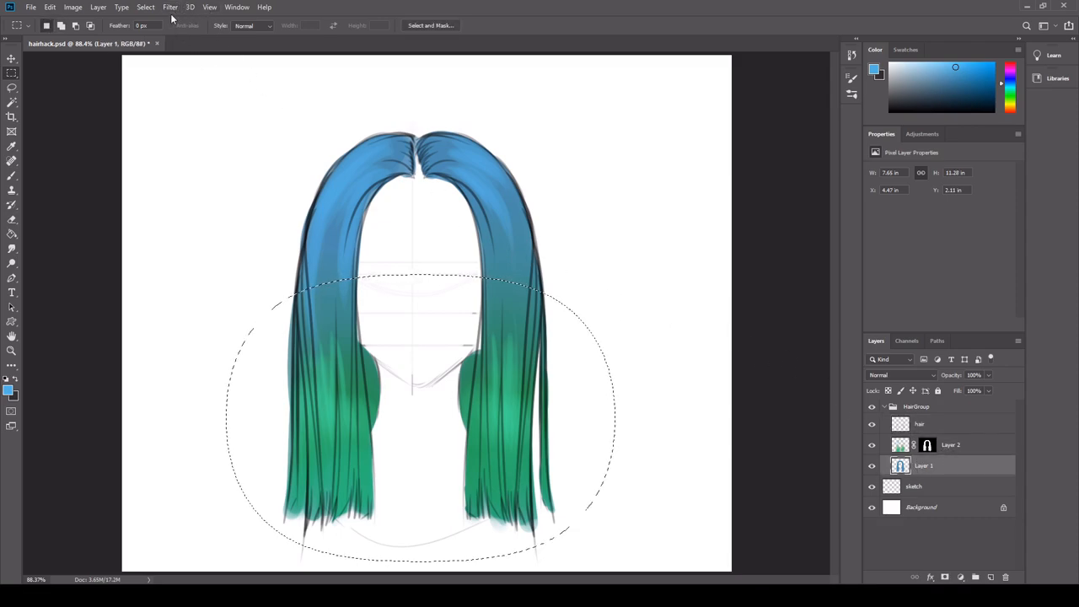
left_click(169, 7)
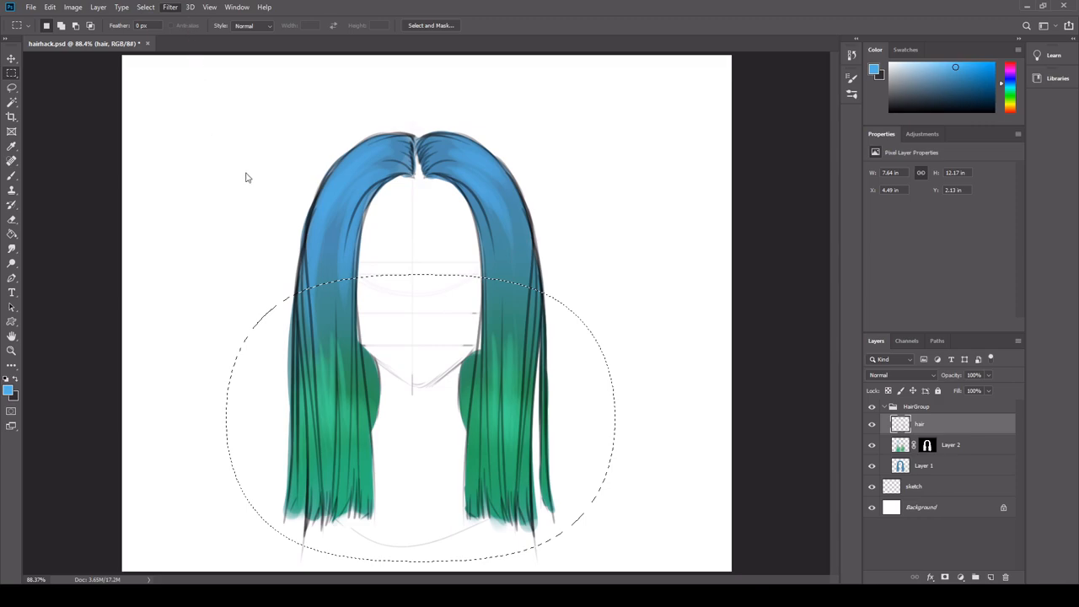
mouse_move(351, 189)
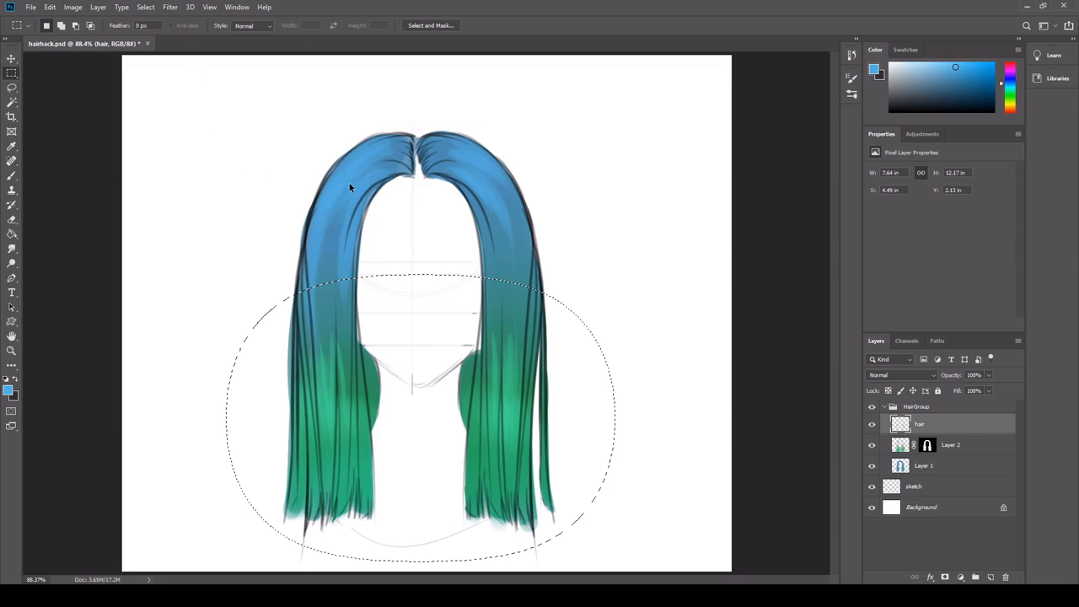
mouse_move(344, 236)
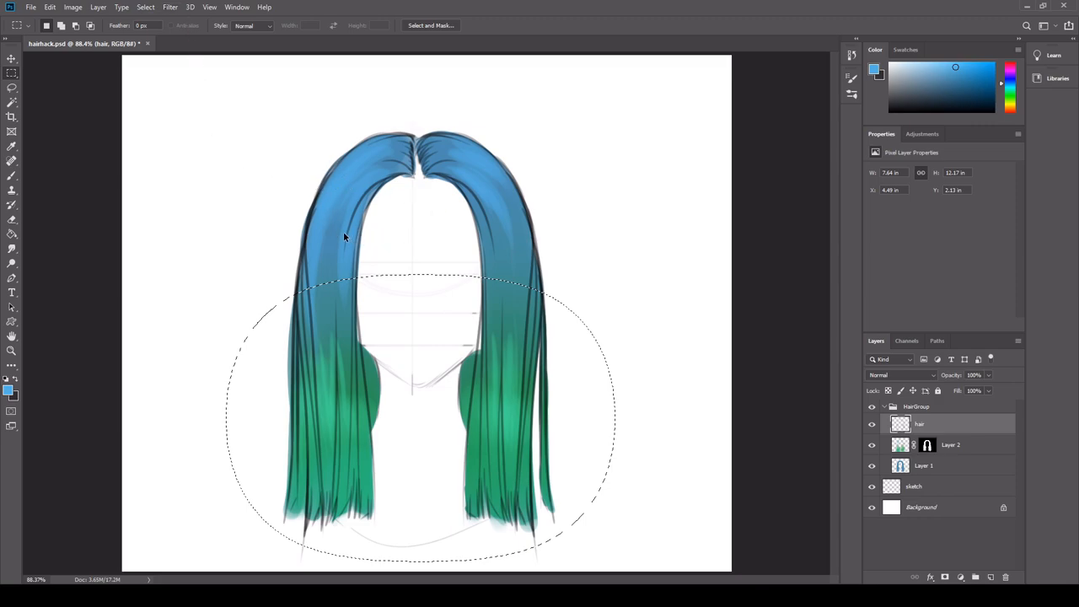
mouse_move(373, 246)
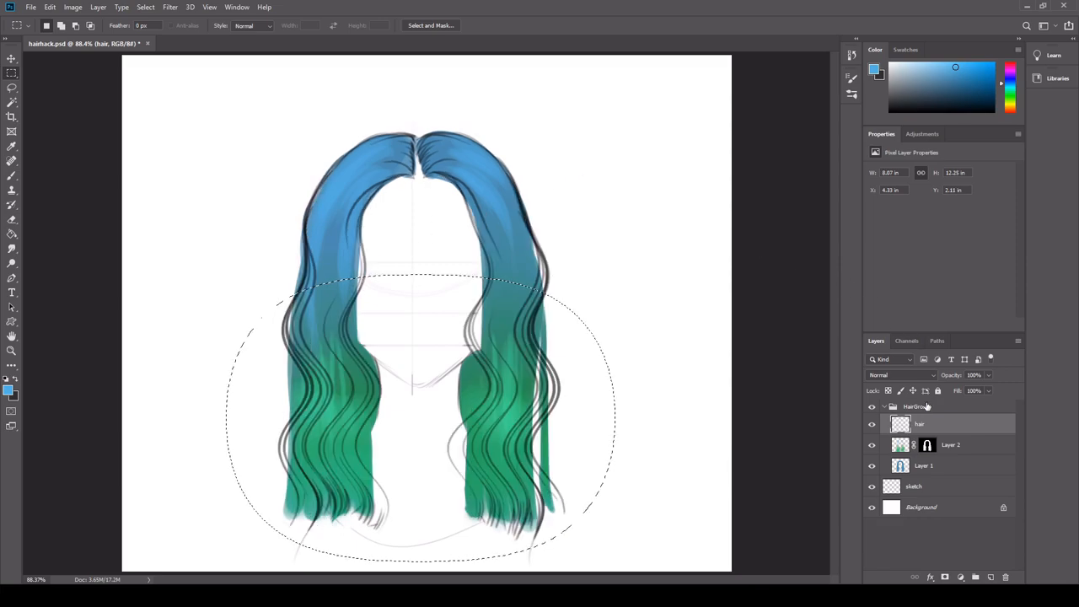
Step: Wave the blue-green colour to match the lines and merge it into one base colour layer
left_click(951, 445)
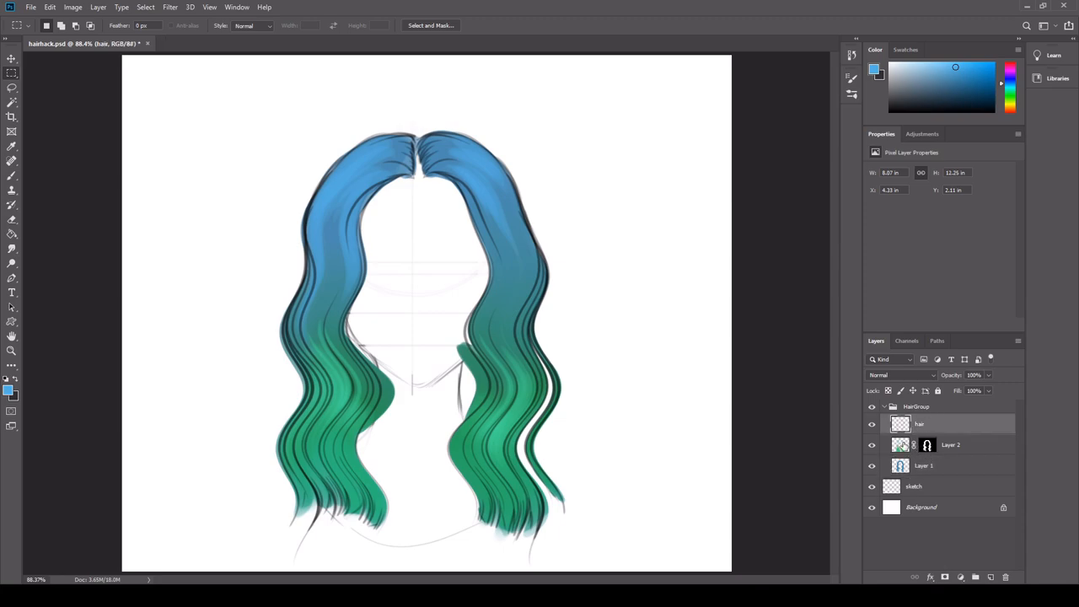
left_click(951, 445)
type("base colour")
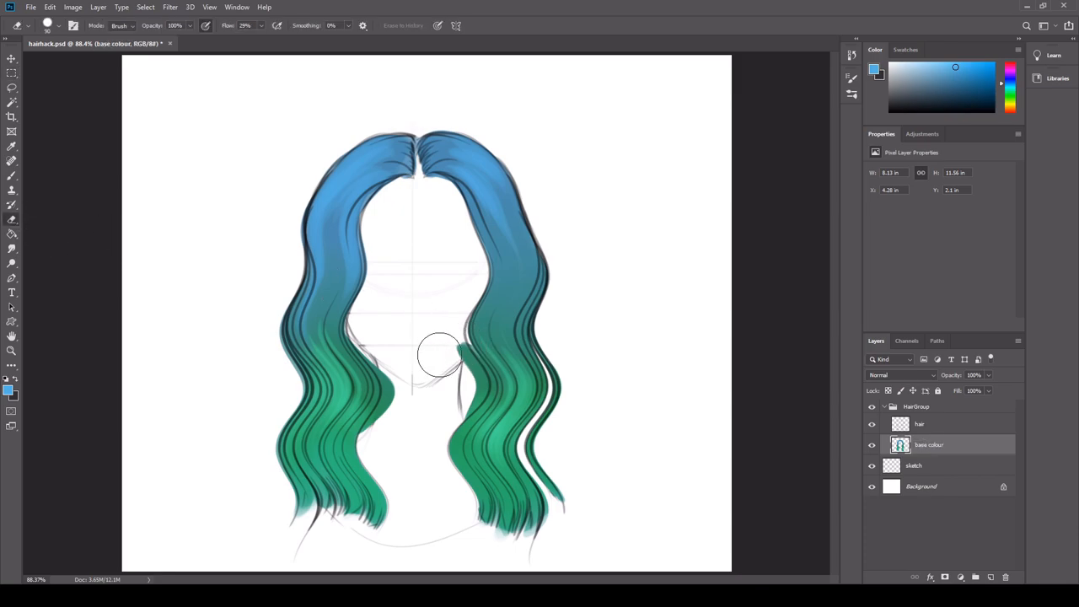
mouse_move(414, 358)
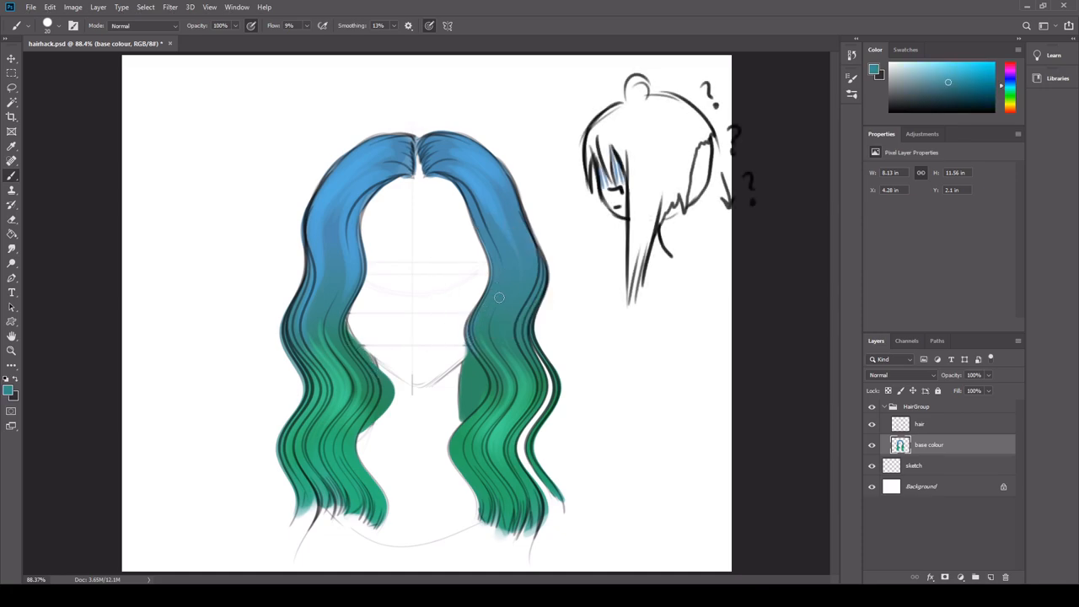
Step: Touch up the wavy blue-green hair colour with the Brush
left_click_drag(499, 297, 341, 312)
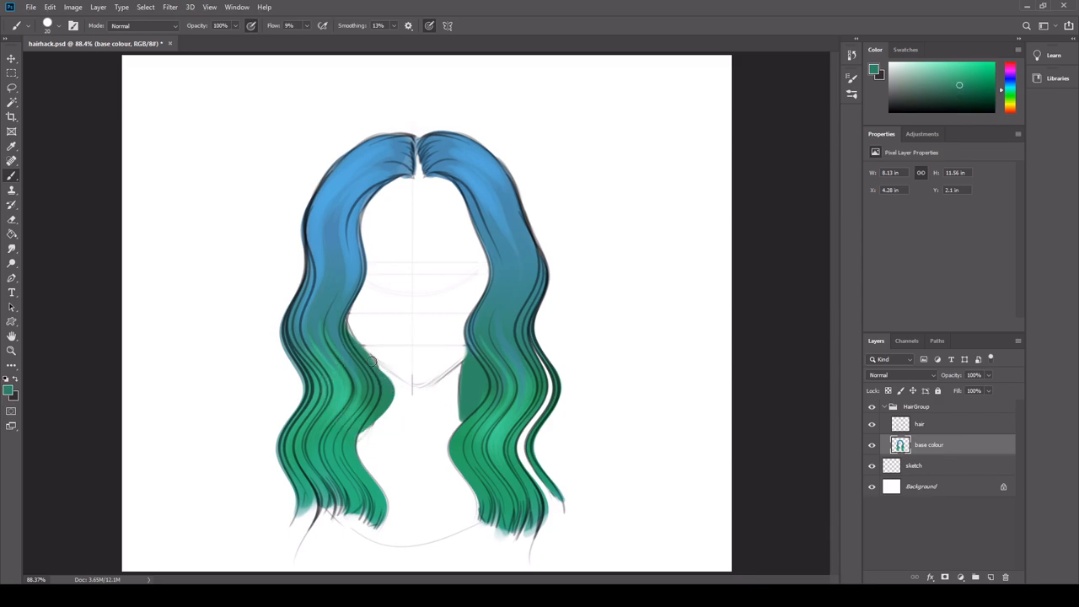
mouse_move(396, 393)
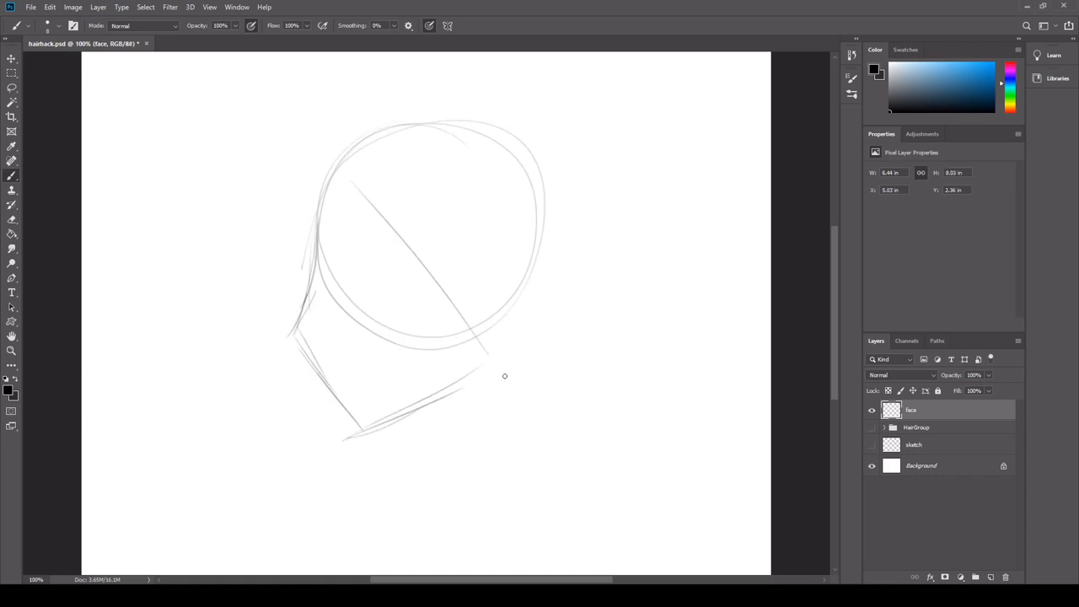
Step: Sketch the side-profile head outline with its eye, nose and lips on the face layer
left_click_drag(501, 371, 498, 498)
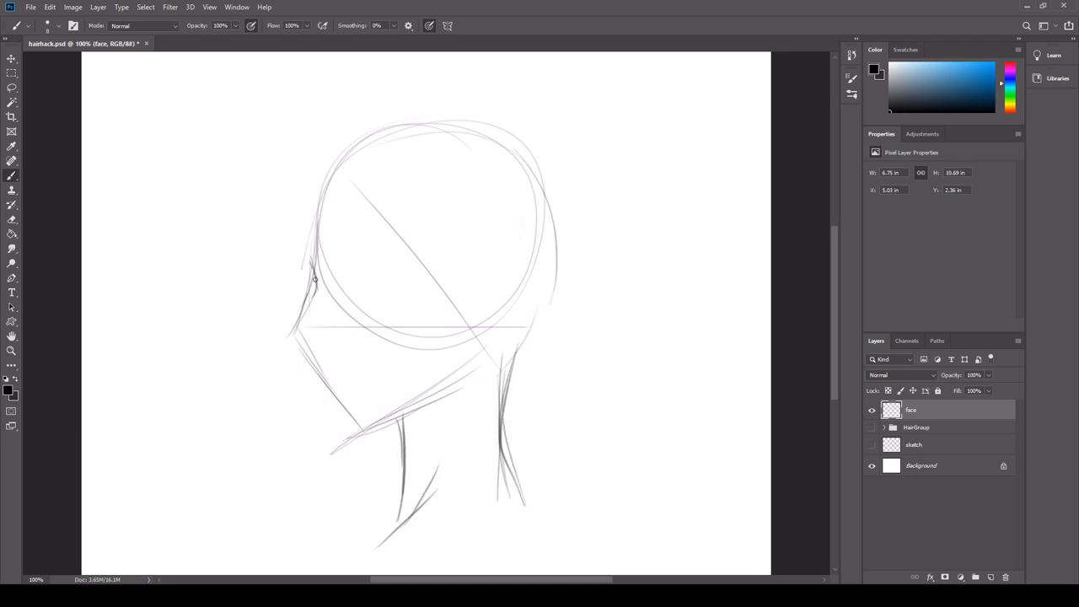
left_click_drag(314, 279, 314, 374)
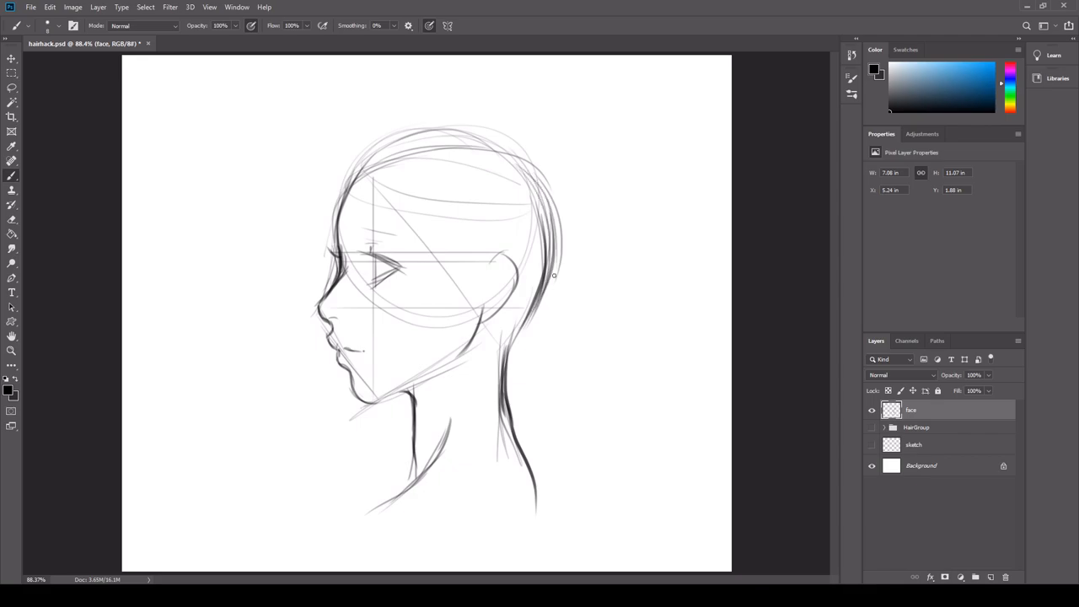
Step: Erase stray construction lines, then sketch bangs and strands over the head on the hair layer
left_click_drag(553, 275, 516, 150)
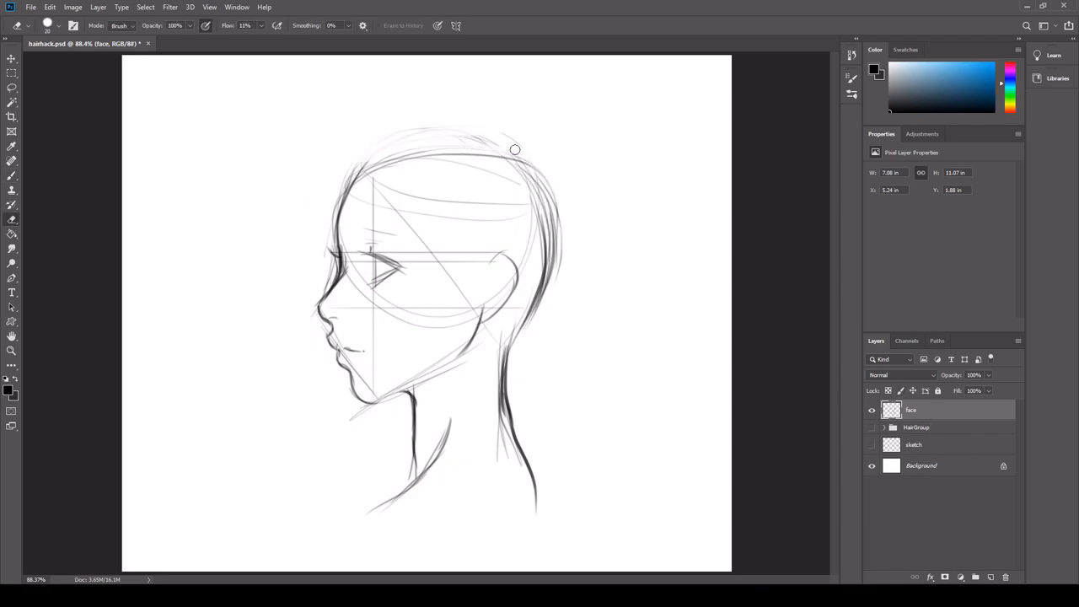
left_click_drag(516, 150, 543, 236)
type("hair")
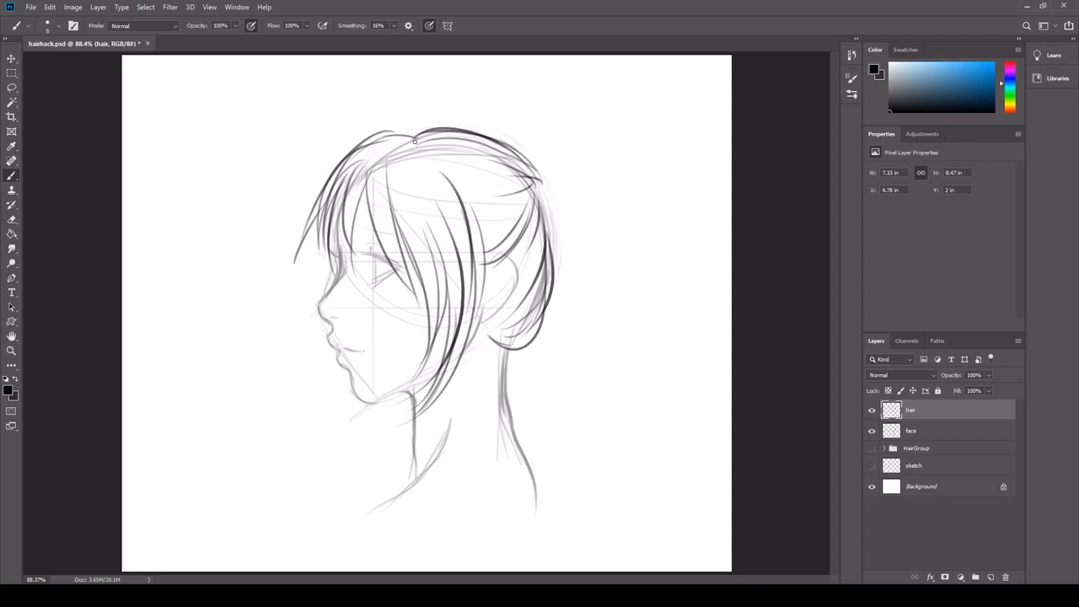
Step: Draw a long high ponytail hanging behind the head and refine its strands at the base
left_click_drag(413, 138, 537, 176)
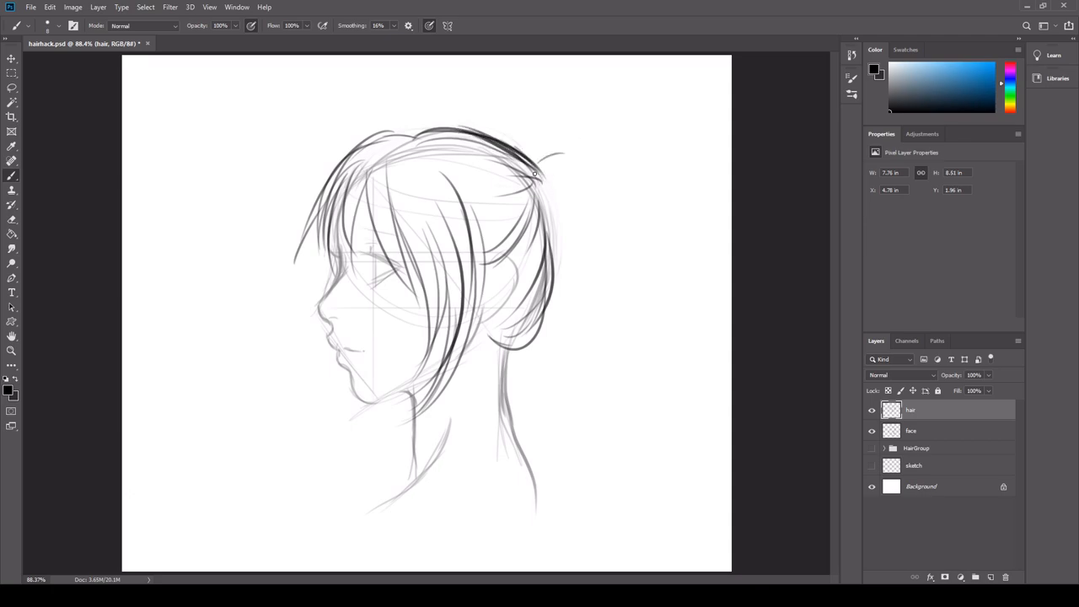
left_click_drag(536, 161, 603, 536)
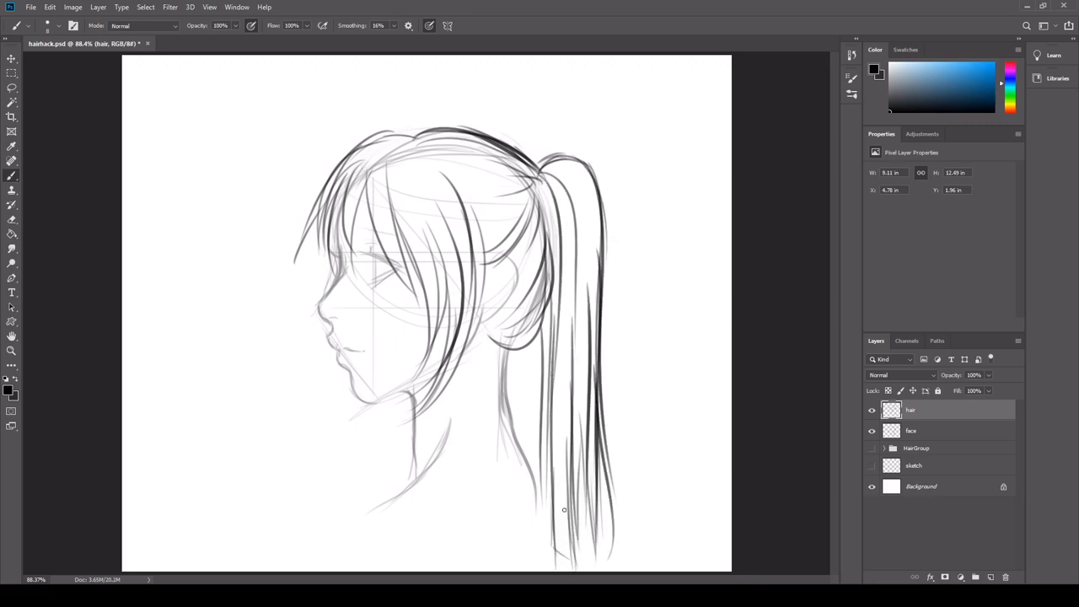
left_click_drag(489, 337, 560, 509)
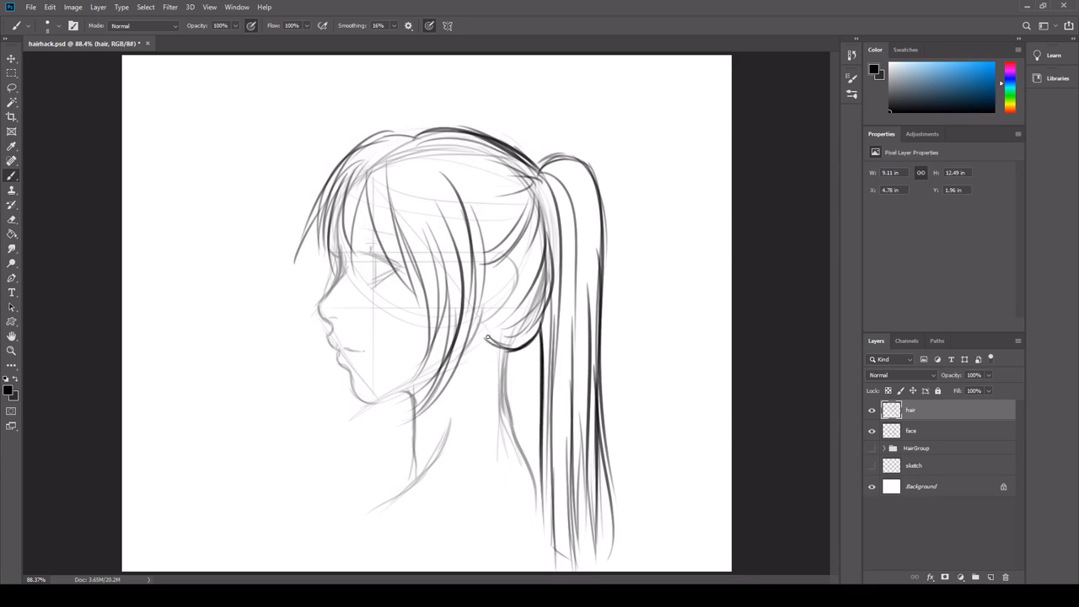
left_click_drag(502, 337, 515, 388)
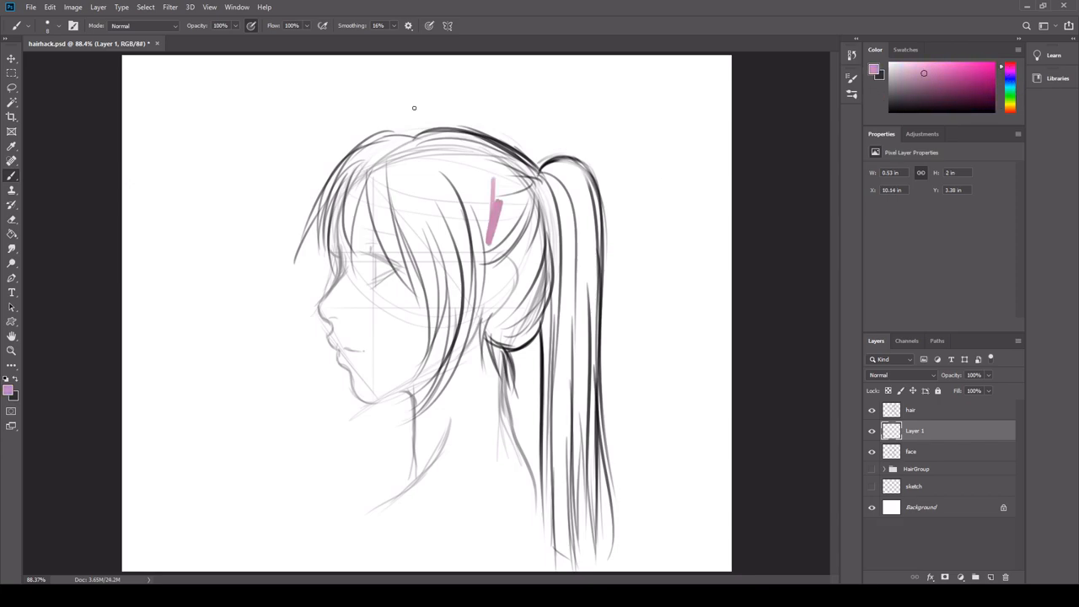
Step: Paint pink over the head, ponytail and bangs on Layer 1 with a soft brush
left_click_drag(493, 203, 472, 245)
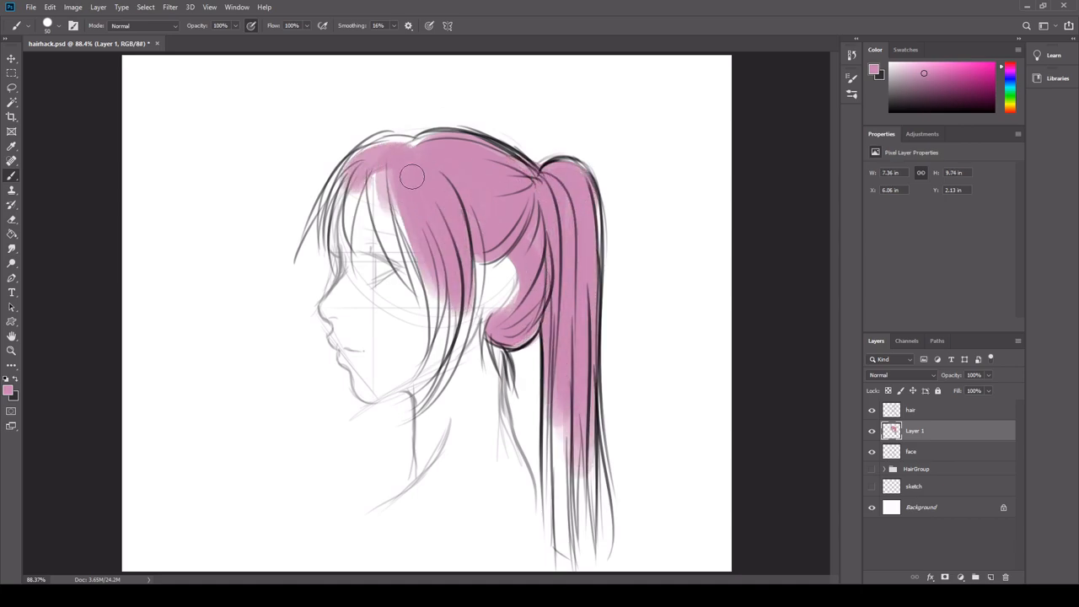
left_click_drag(413, 175, 565, 391)
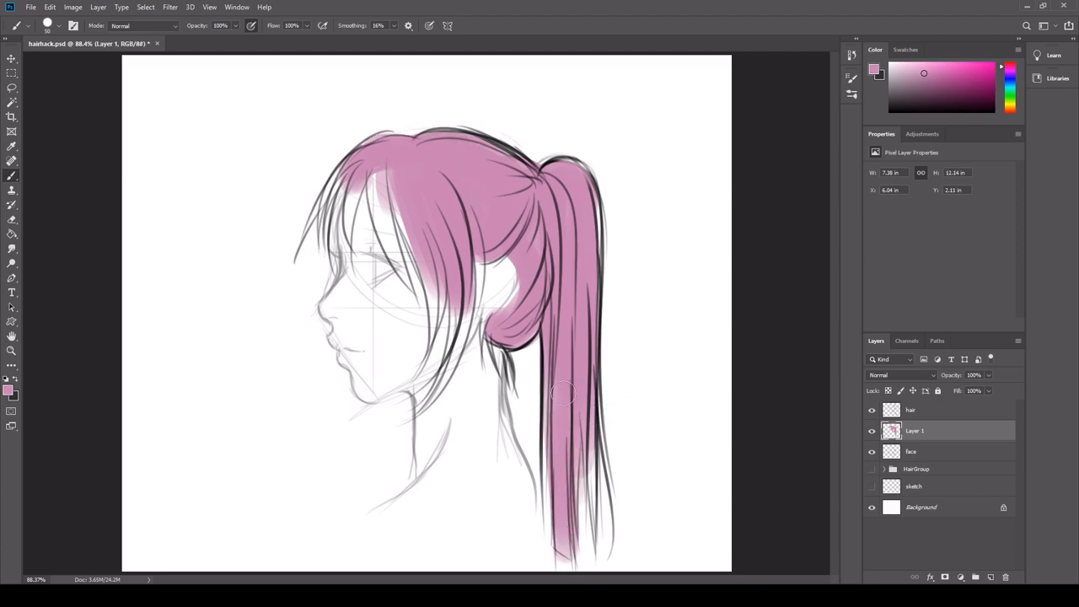
left_click_drag(563, 394, 509, 310)
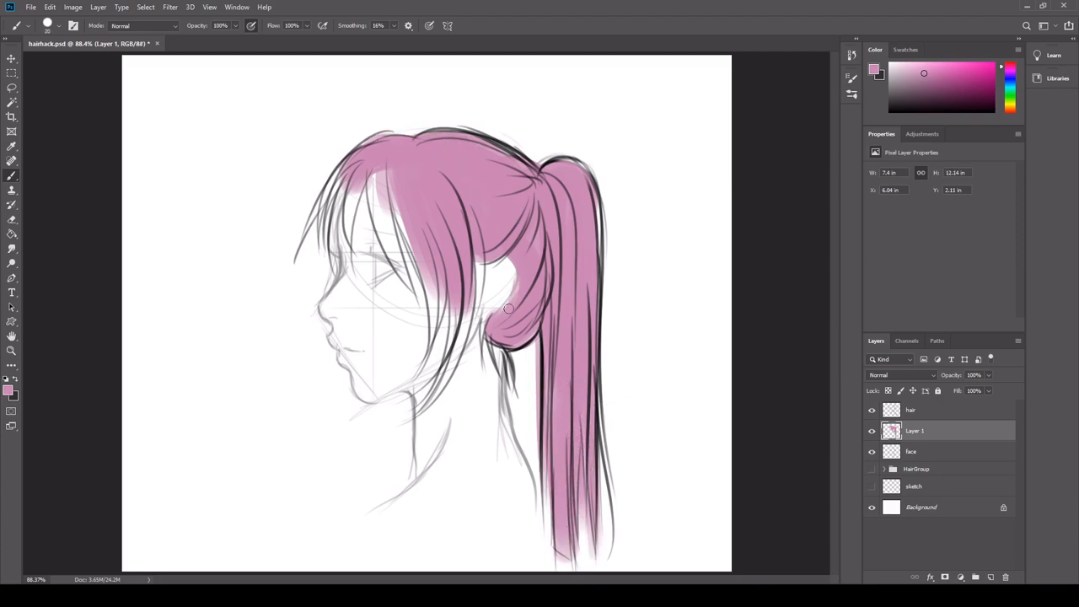
left_click_drag(506, 307, 430, 340)
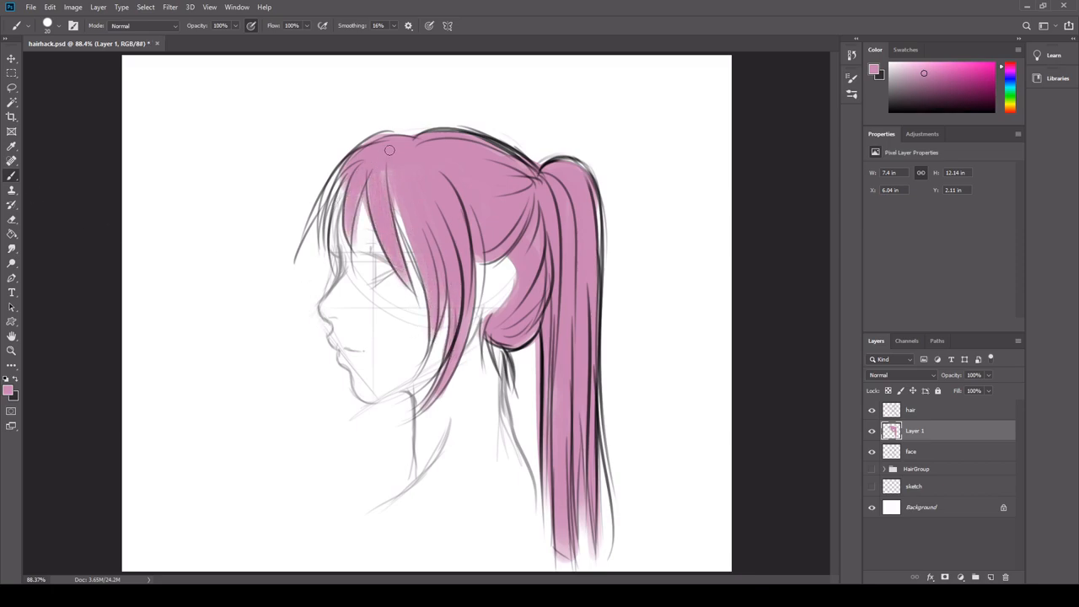
Step: Brush teal toward the hair ends, then switch to the Lasso tool
left_click_drag(389, 150, 336, 256)
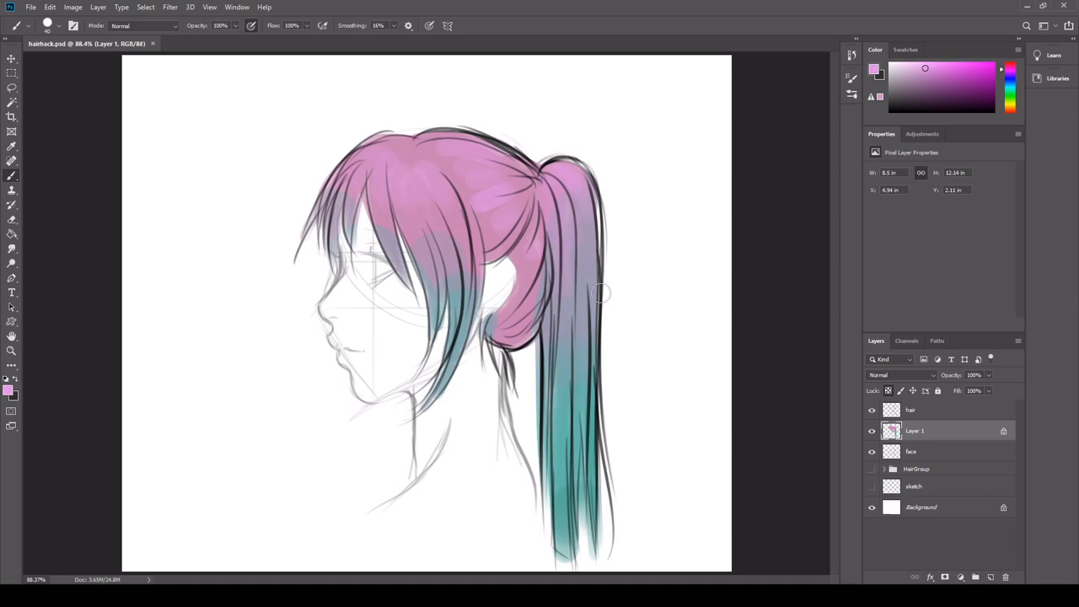
left_click(911, 410)
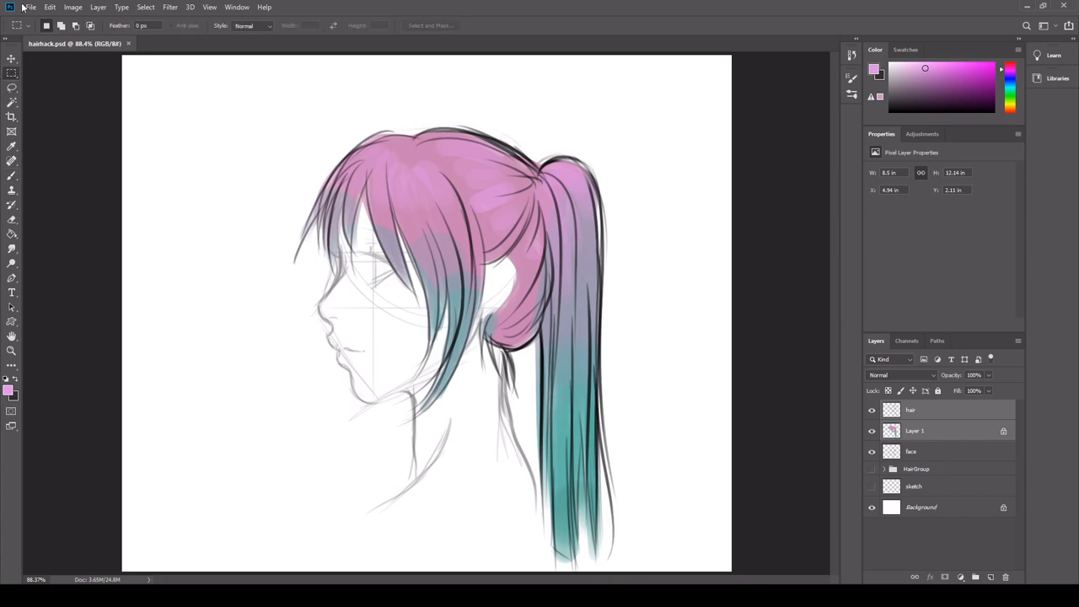
Step: Lasso the lower ponytail and feather the selection by 150 pixels
left_click_drag(513, 347, 649, 574)
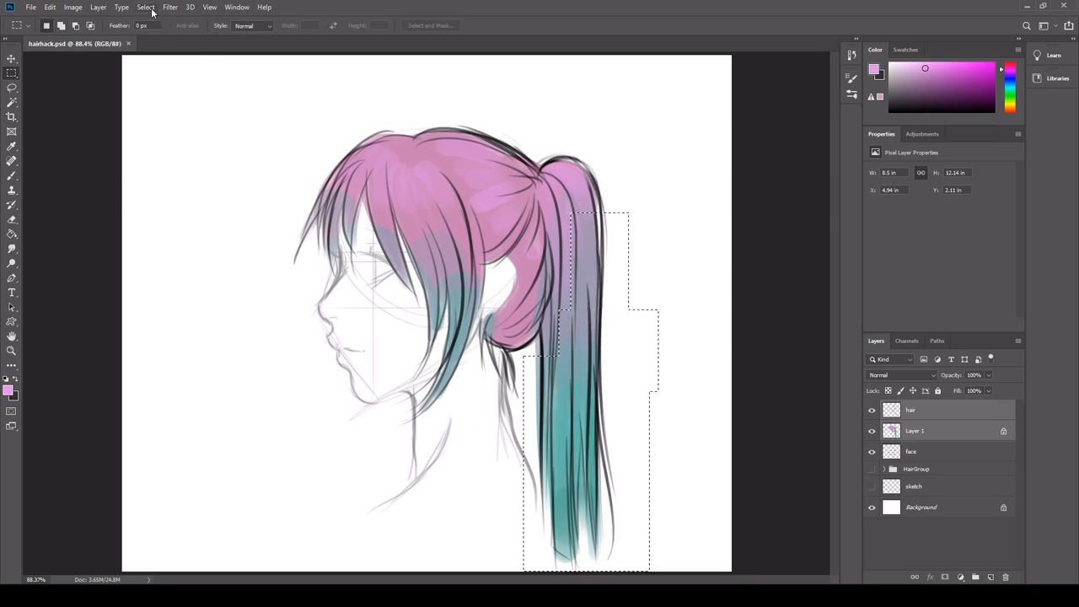
left_click(145, 7)
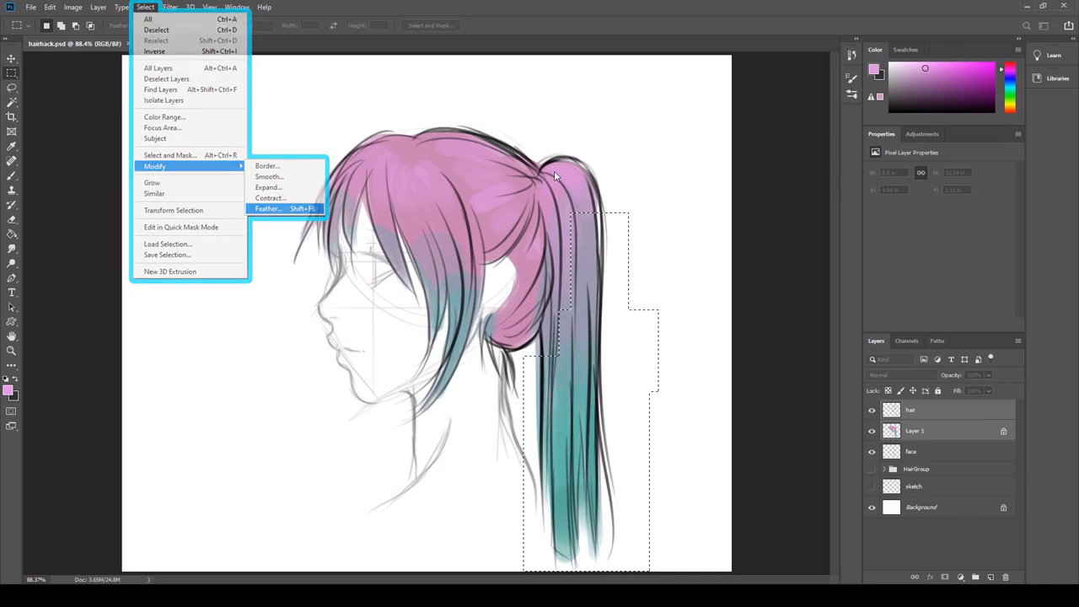
left_click(268, 209)
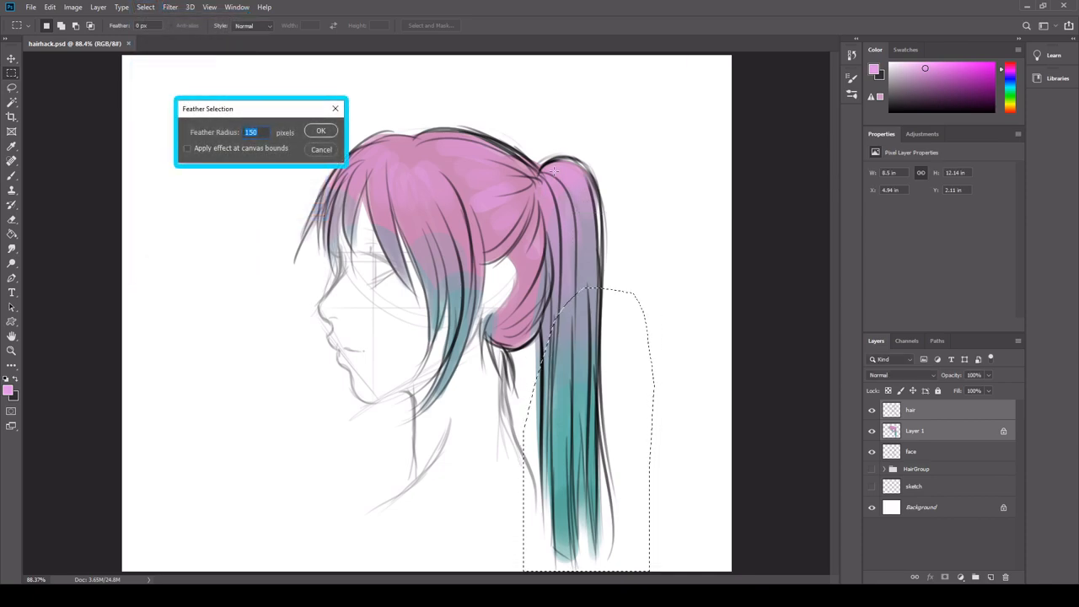
left_click(321, 132)
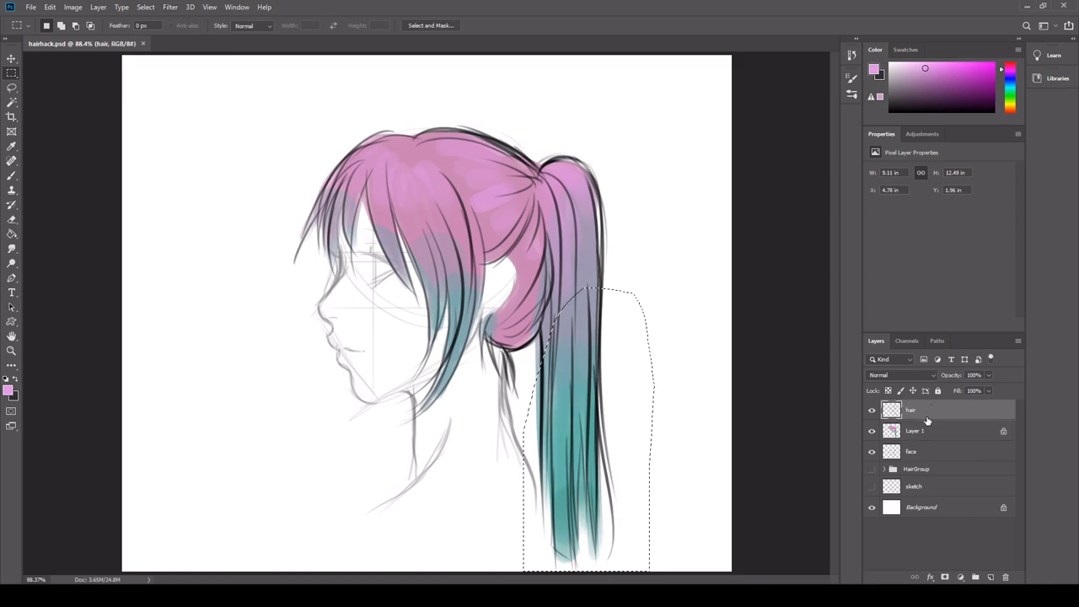
Step: Make the pink colour layer (Layer 1) active in the Layers panel
left_click(927, 432)
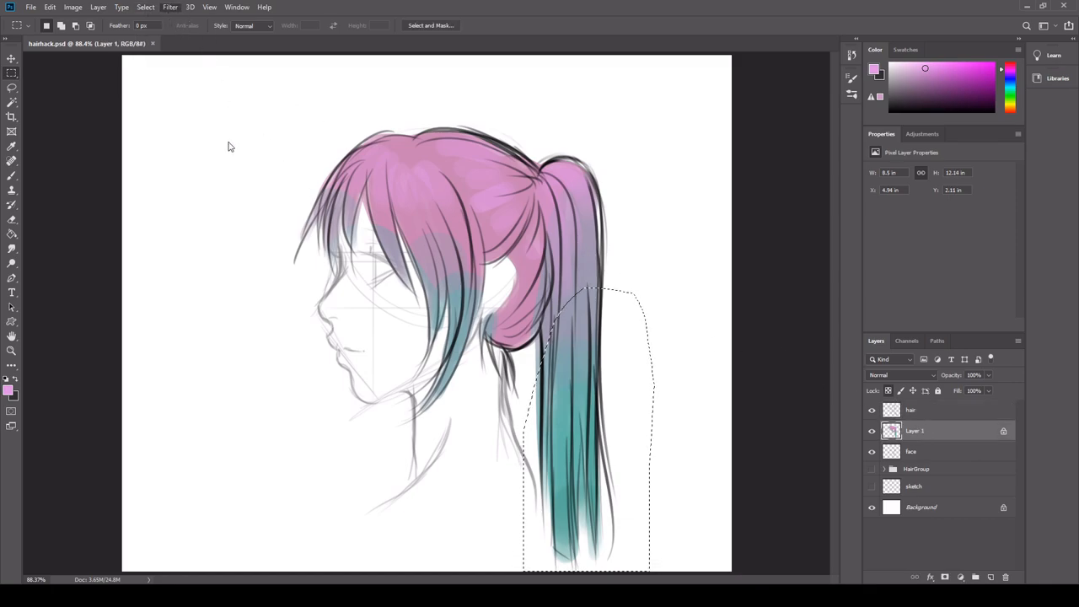
mouse_move(354, 236)
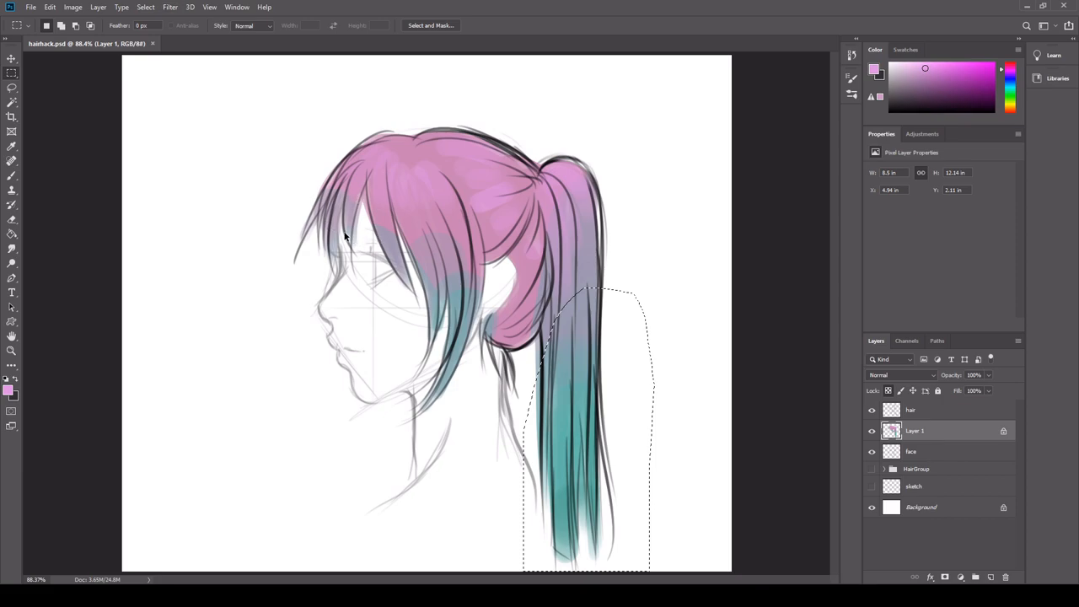
mouse_move(352, 246)
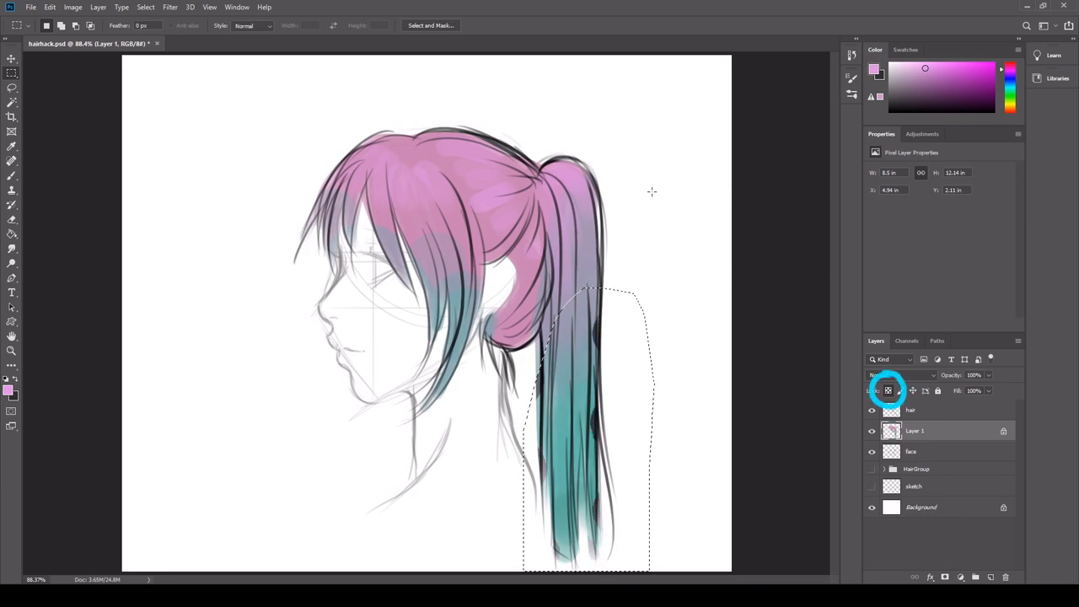
left_click(886, 391)
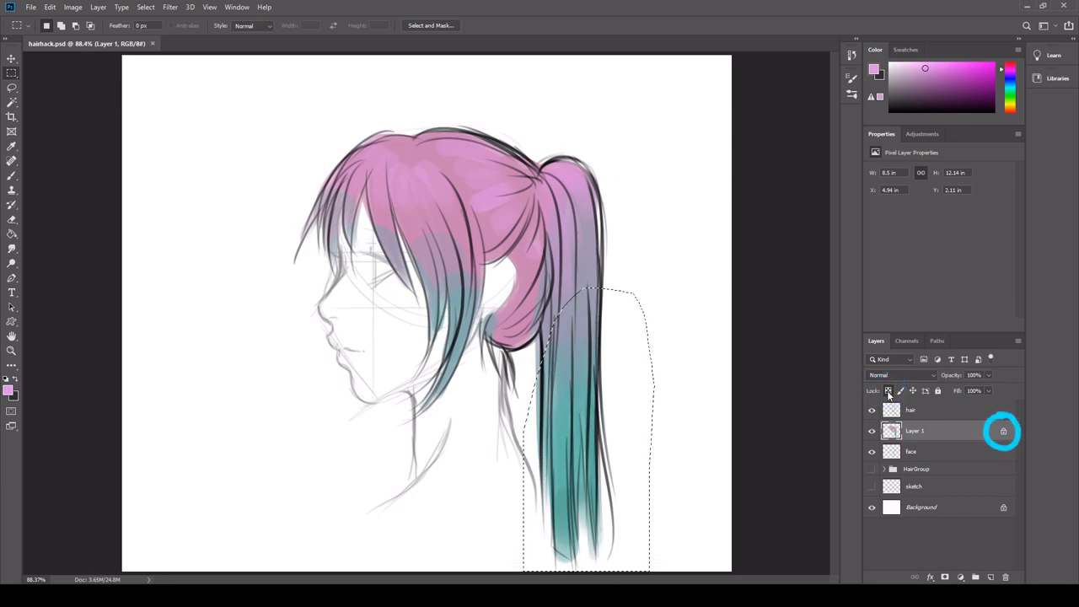